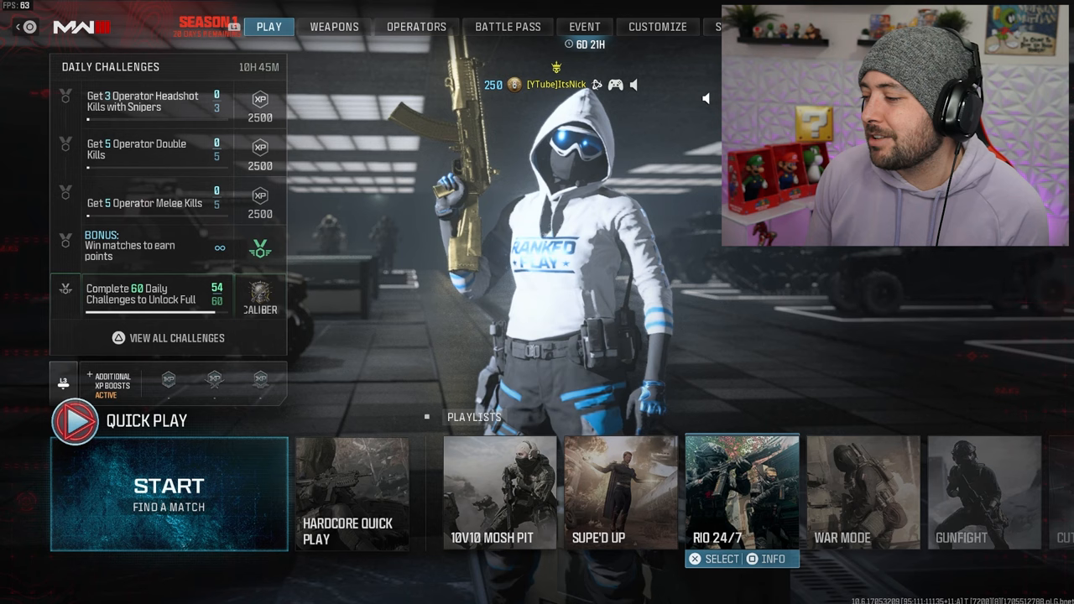
# View the Graphics Display page with display mode at Fullscreen Borderless.
pyautogui.hscroll(3)
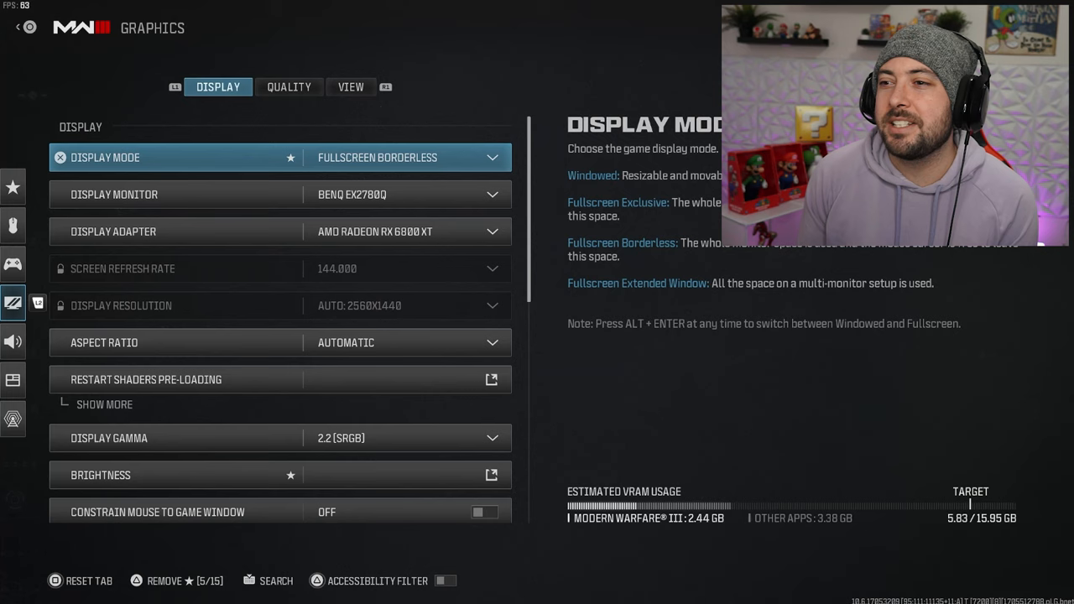
# Show the Quality page, keeping render resolution 95 and texture resolution Very Low.
pyautogui.click(289, 87)
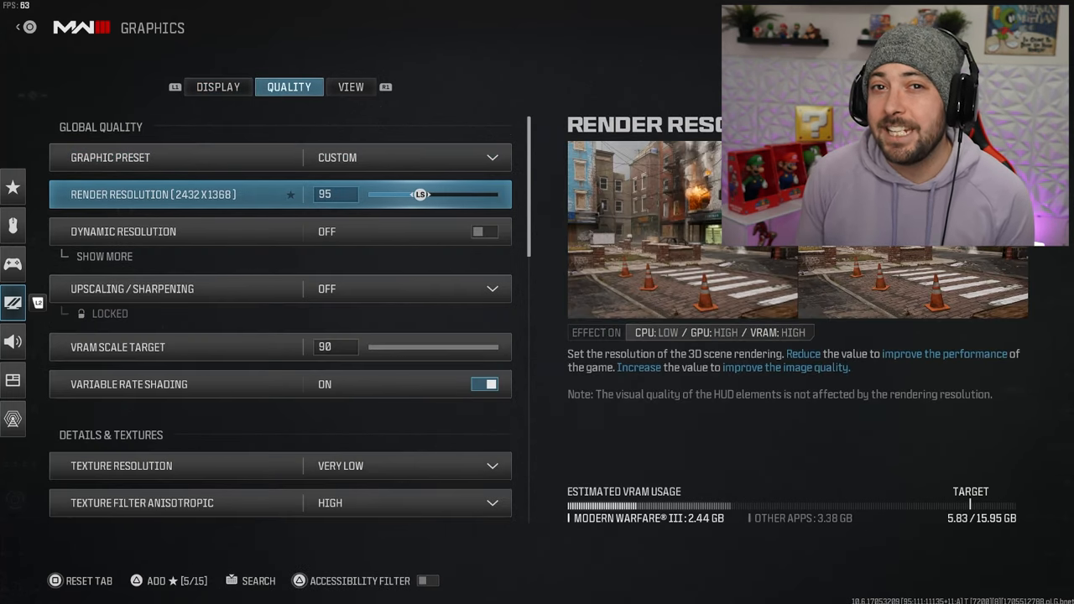
pyautogui.moveTo(420, 195); pyautogui.dragTo(433, 195)
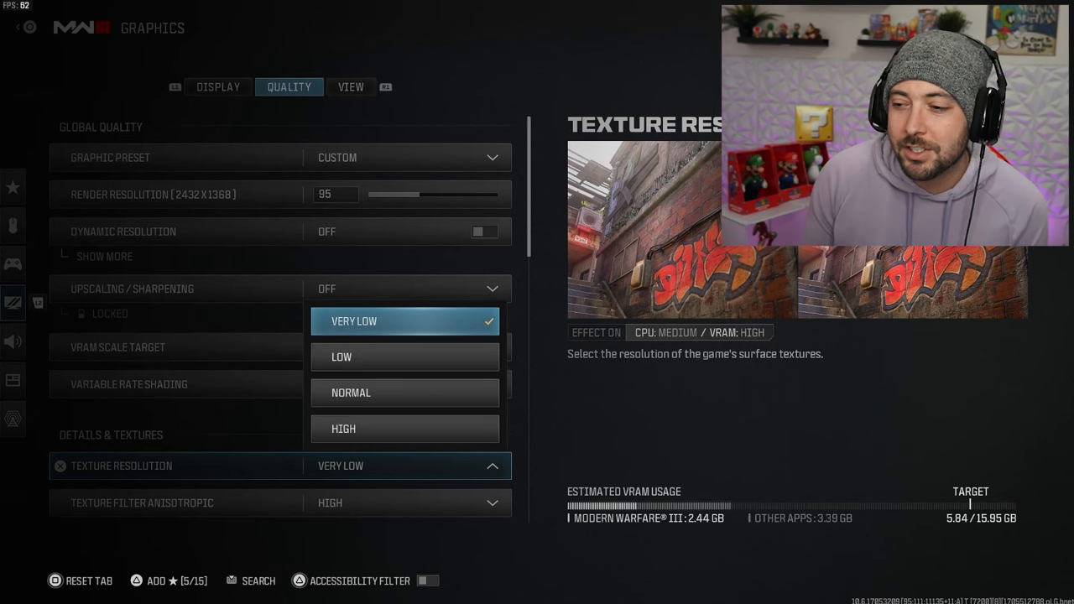
pyautogui.click(405, 321)
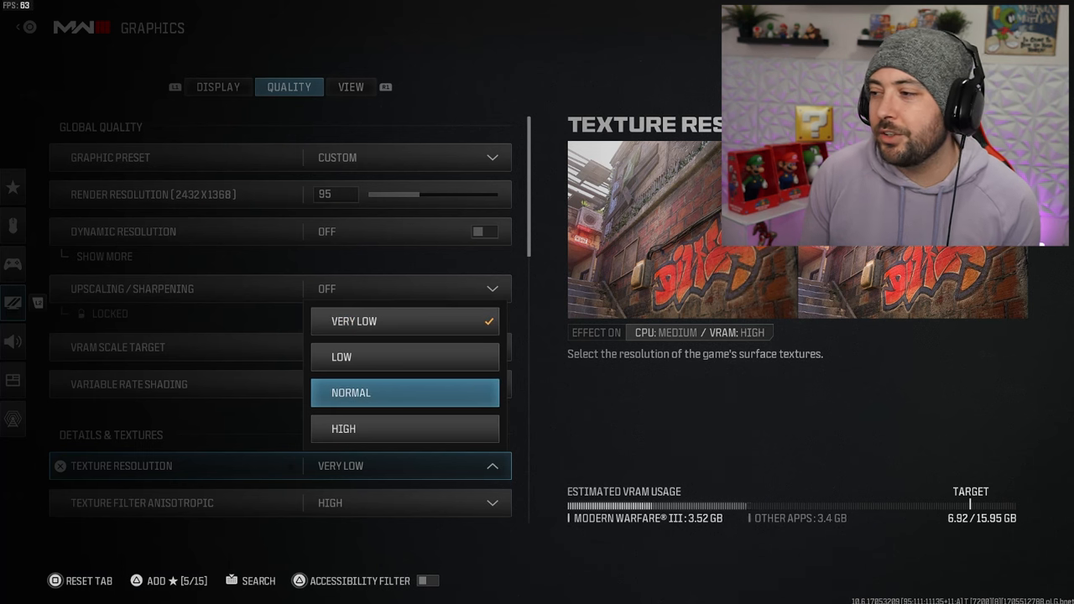
pyautogui.moveTo(405, 430)
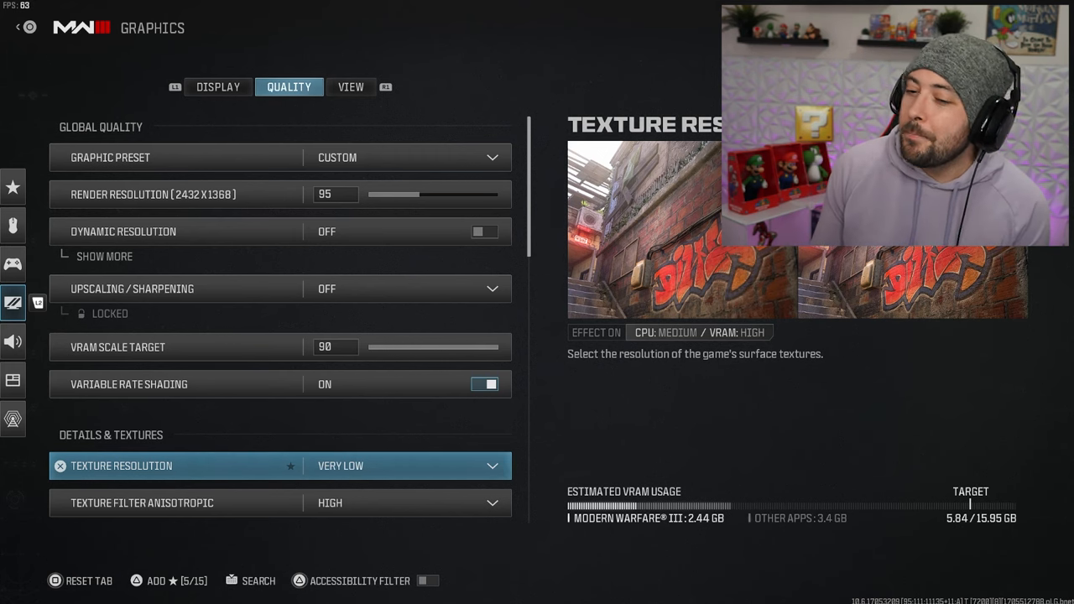
# Review the Quality detail, shadow and environment options, then show the View page with FOV 106.
pyautogui.scroll(-3)
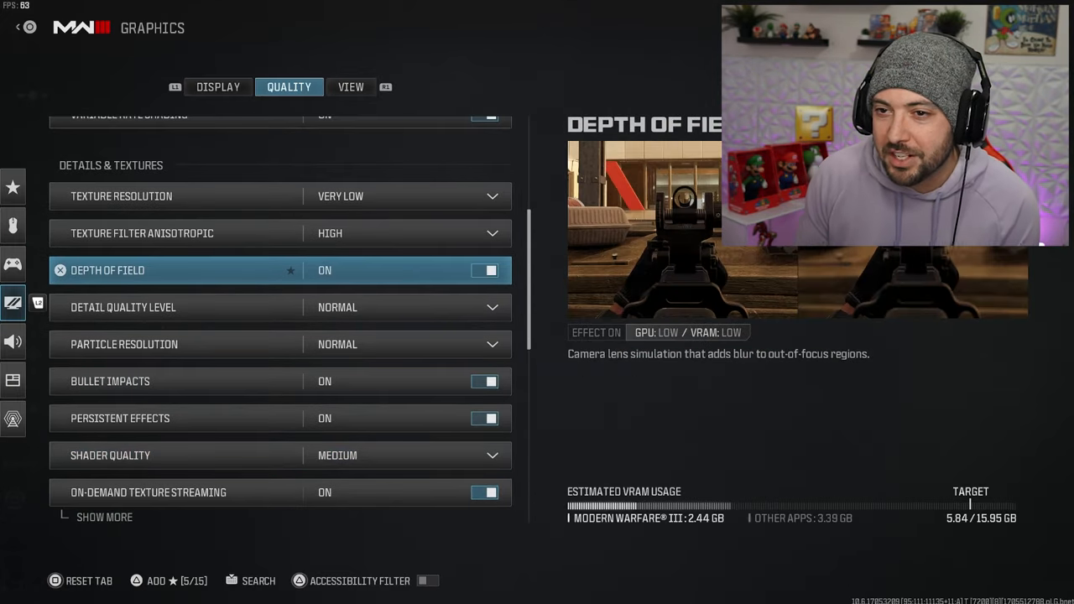
pyautogui.scroll(-3)
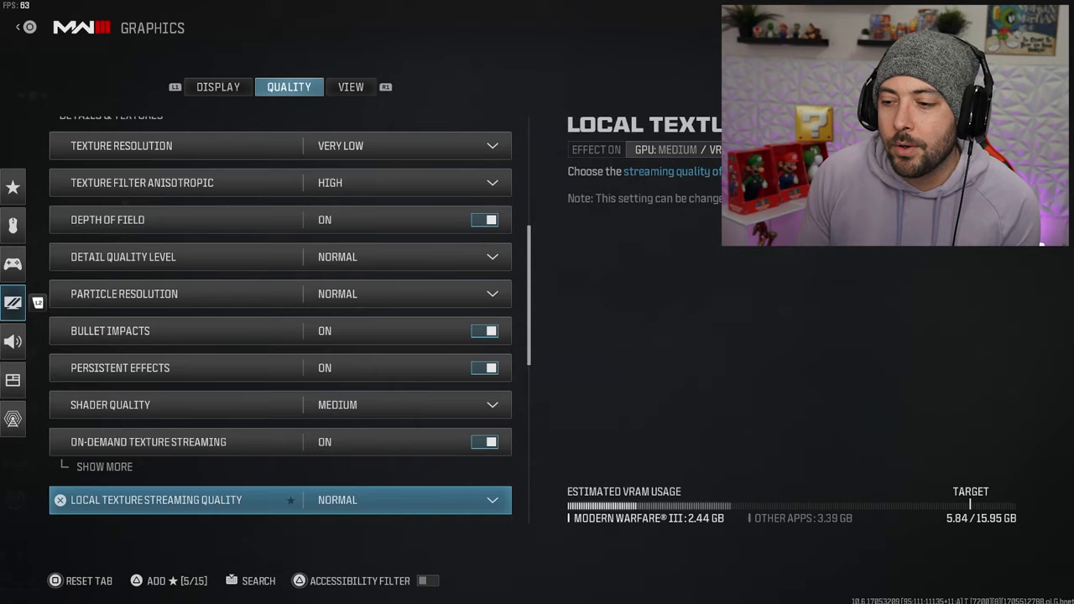
pyautogui.scroll(-3)
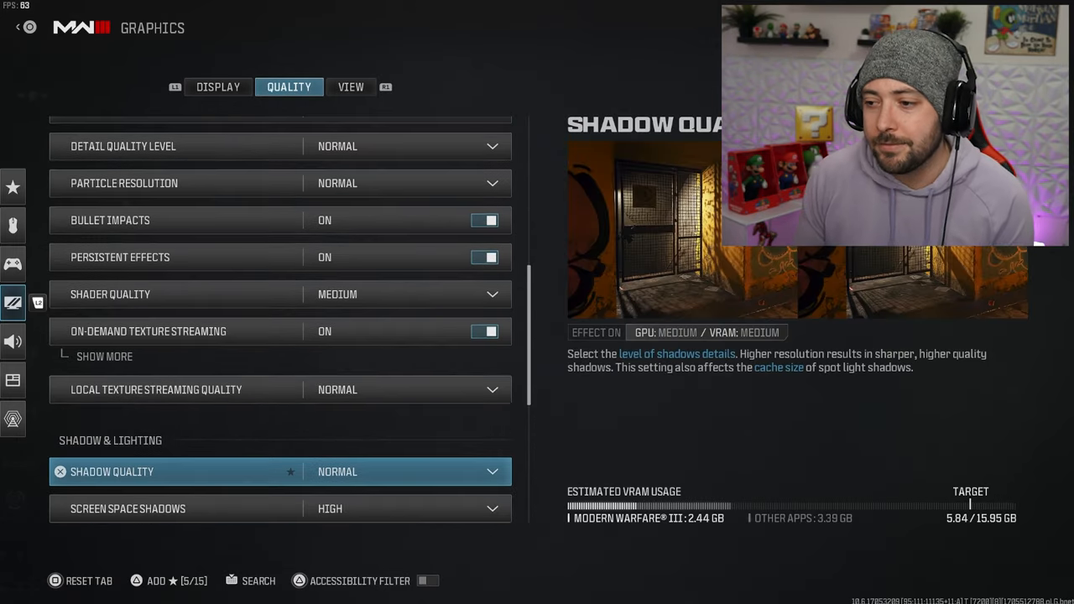
pyautogui.scroll(-3)
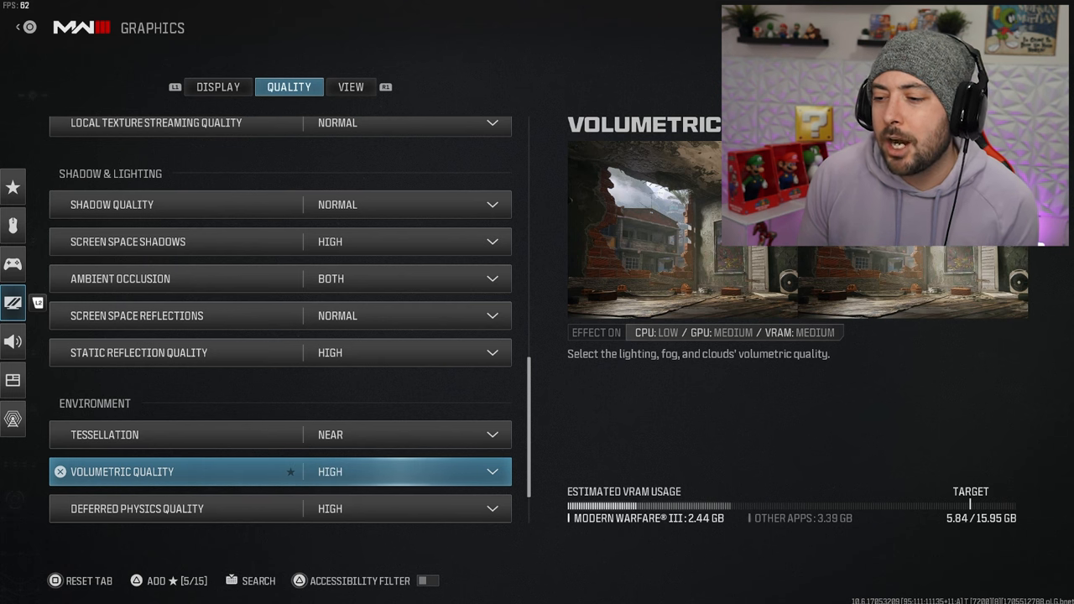
pyautogui.scroll(-3)
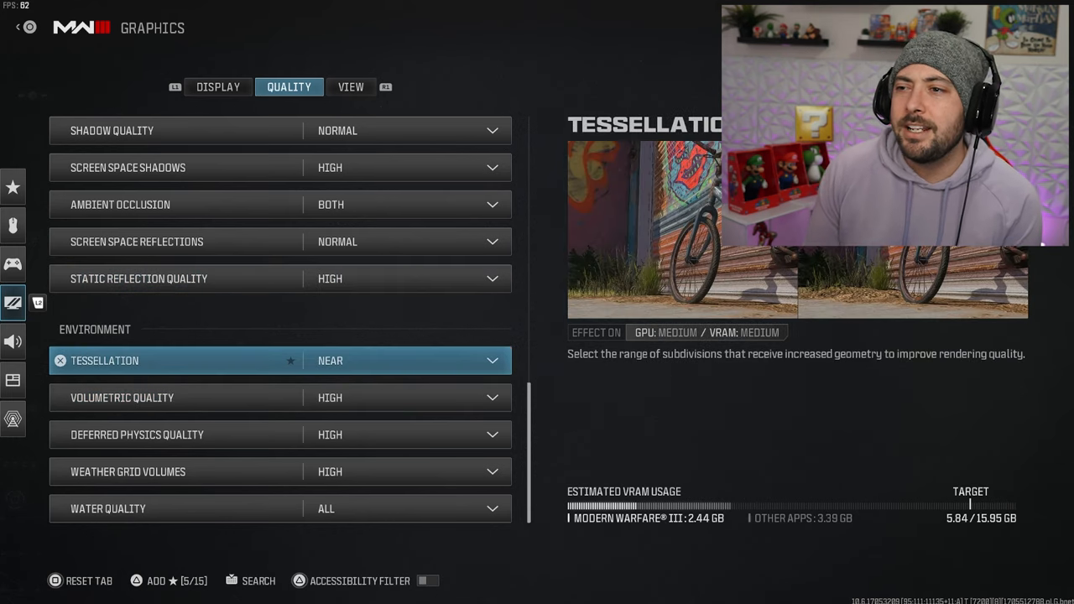
pyautogui.click(351, 88)
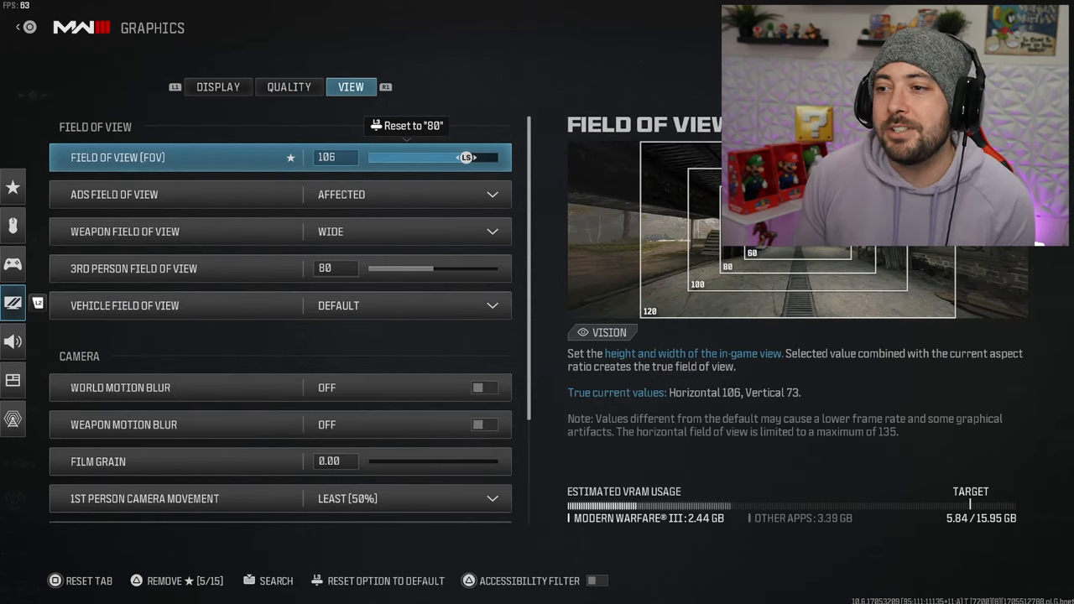
# Set field of view to 105, leaving 3rd person field of view at 80.
pyautogui.moveTo(412, 157); pyautogui.dragTo(491, 158)
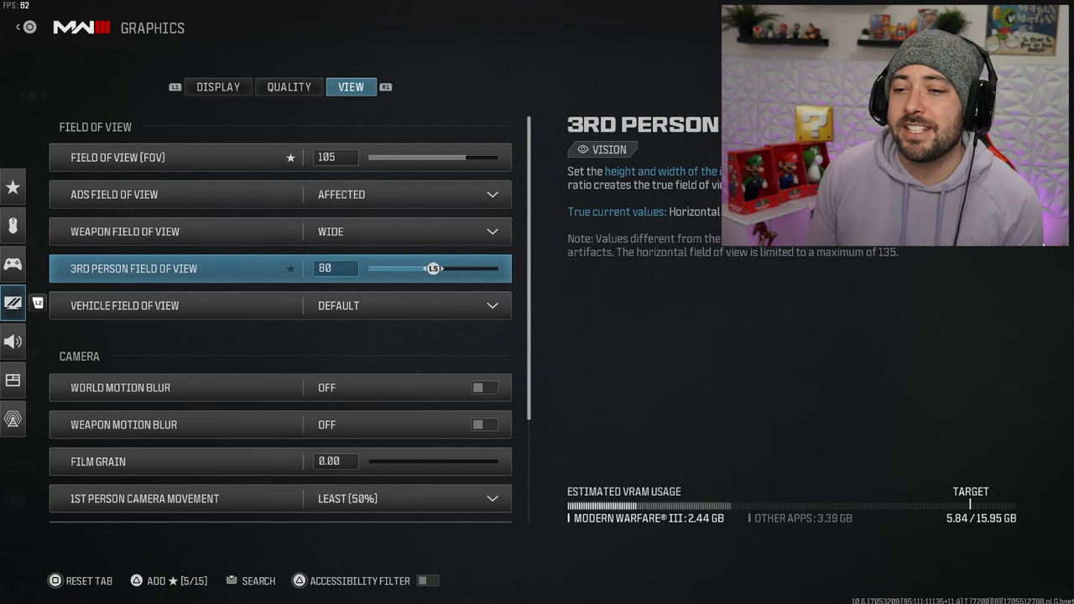
pyautogui.press('down')
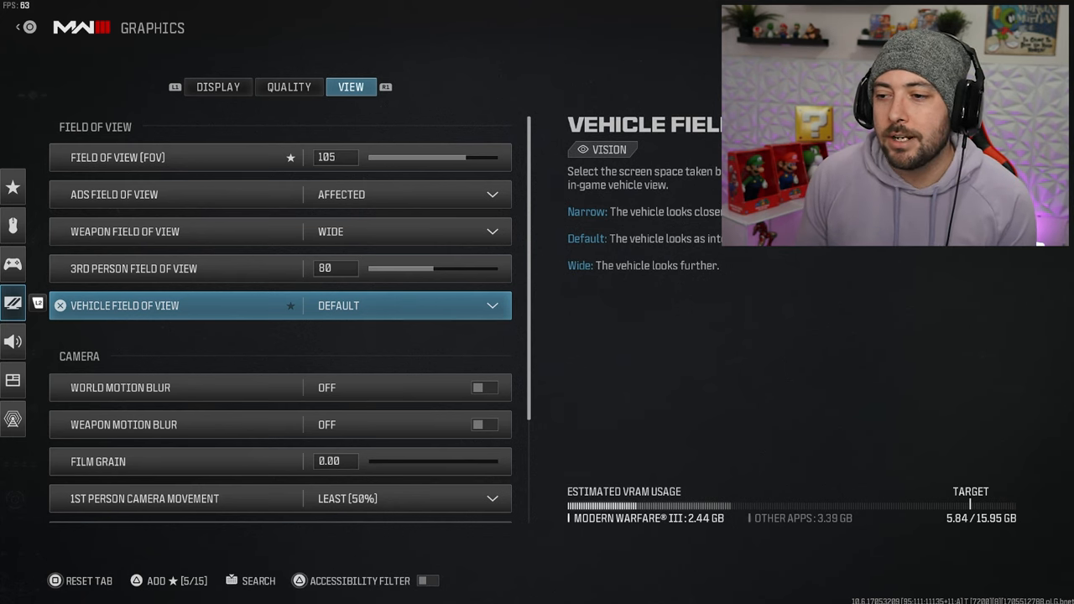
pyautogui.click(120, 386)
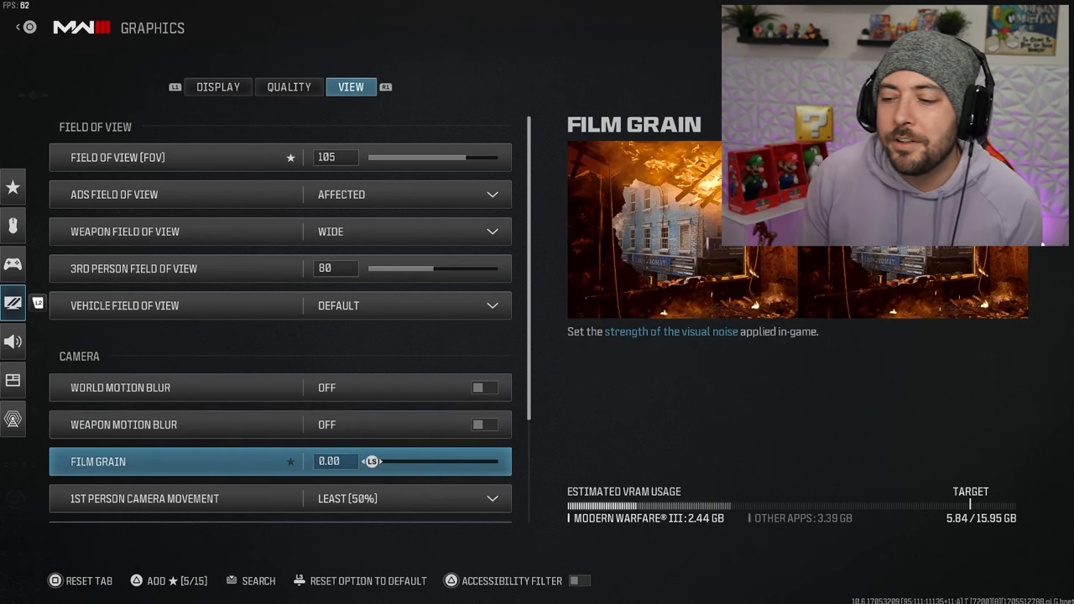
pyautogui.scroll(-3)
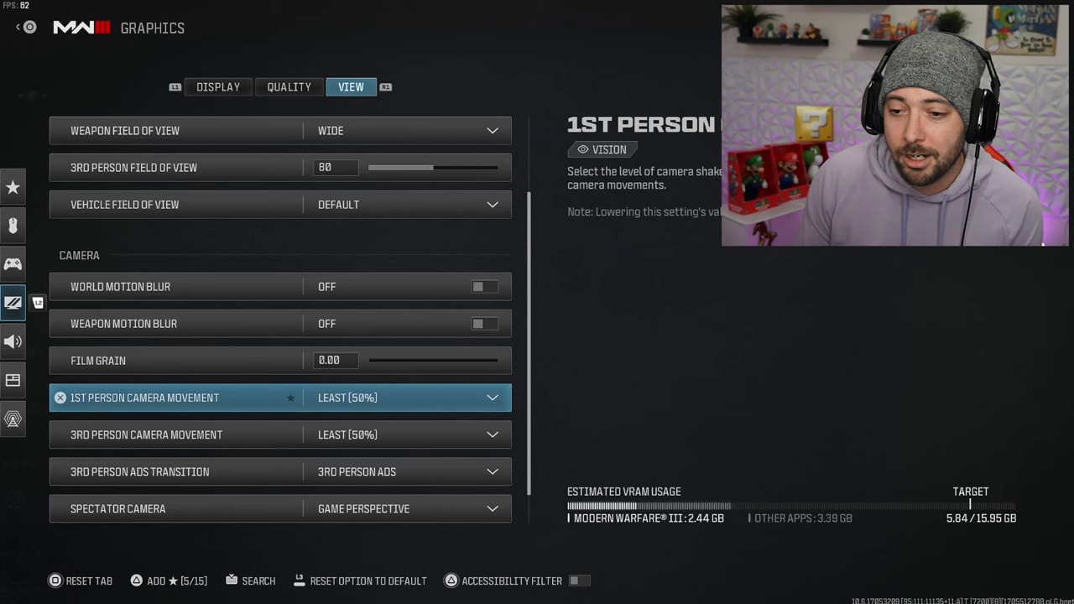
pyautogui.click(409, 396)
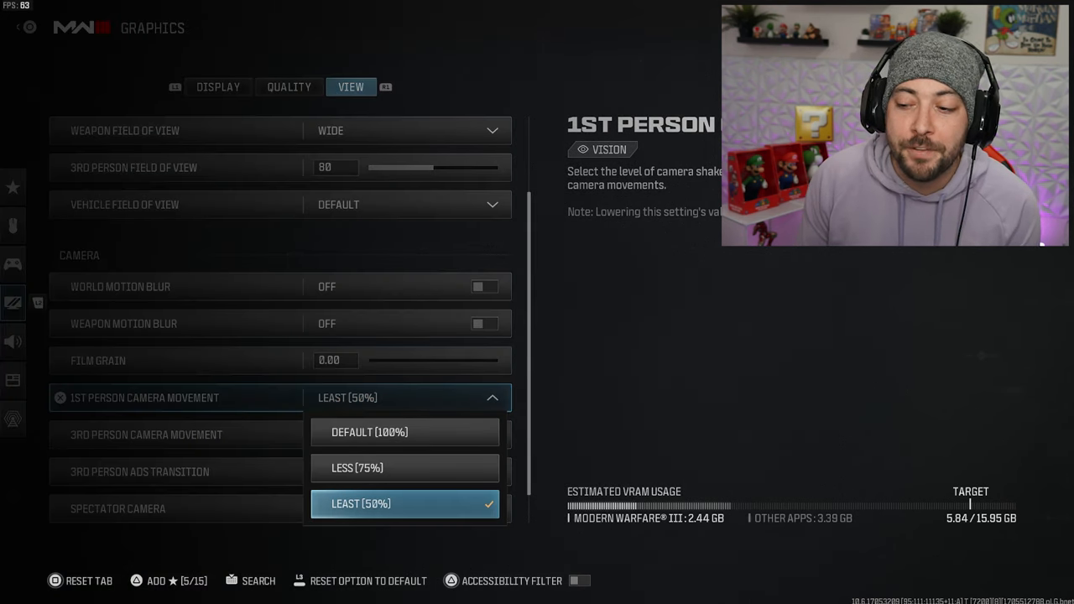
pyautogui.click(361, 504)
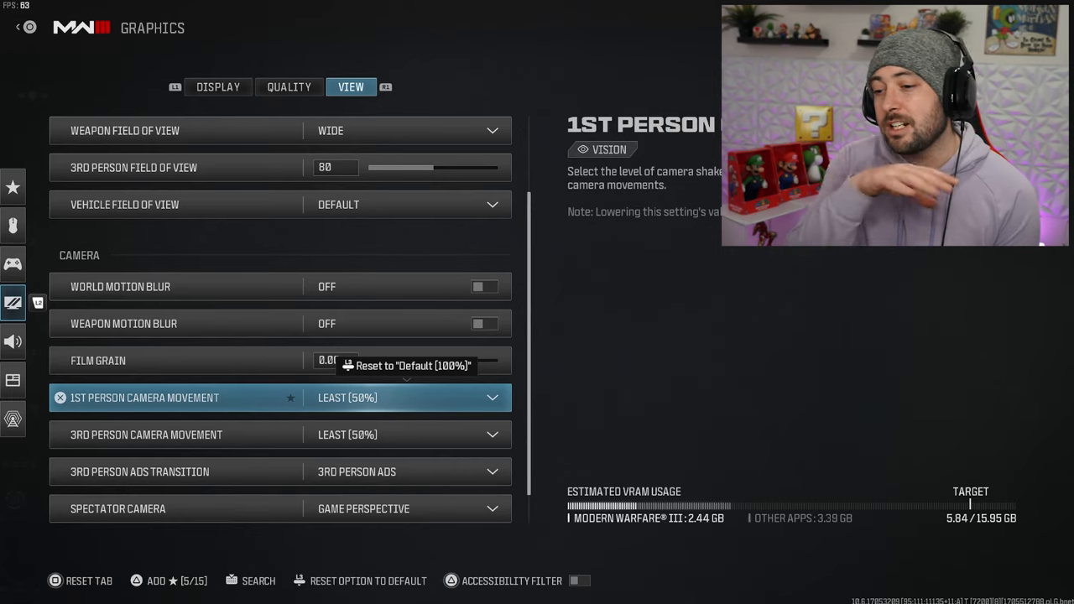
pyautogui.scroll(-3)
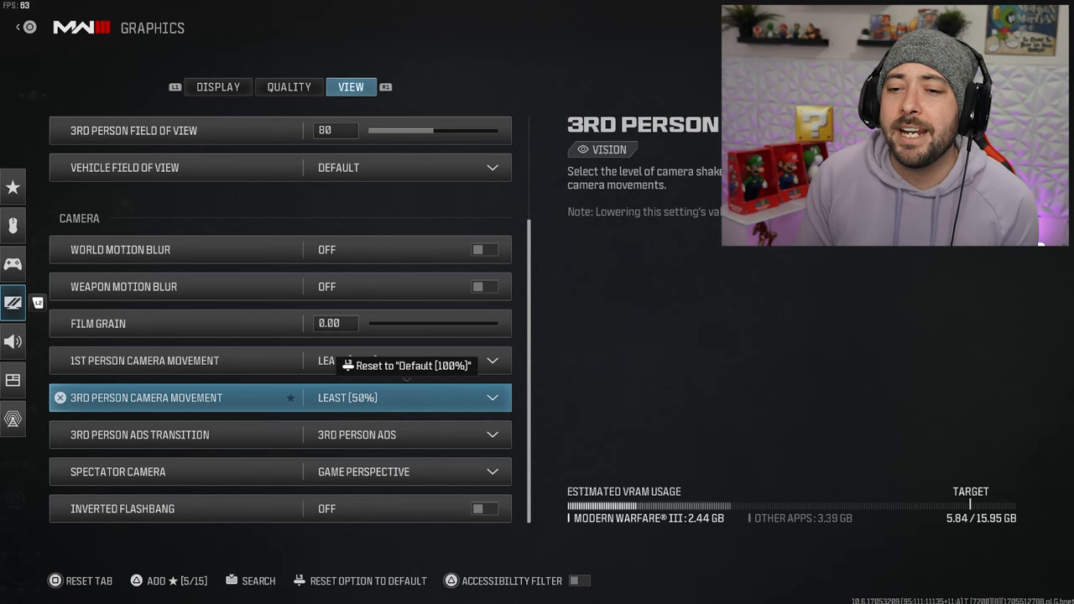
# Show the Controller settings page with bumper ping and vibration off.
pyautogui.click(13, 266)
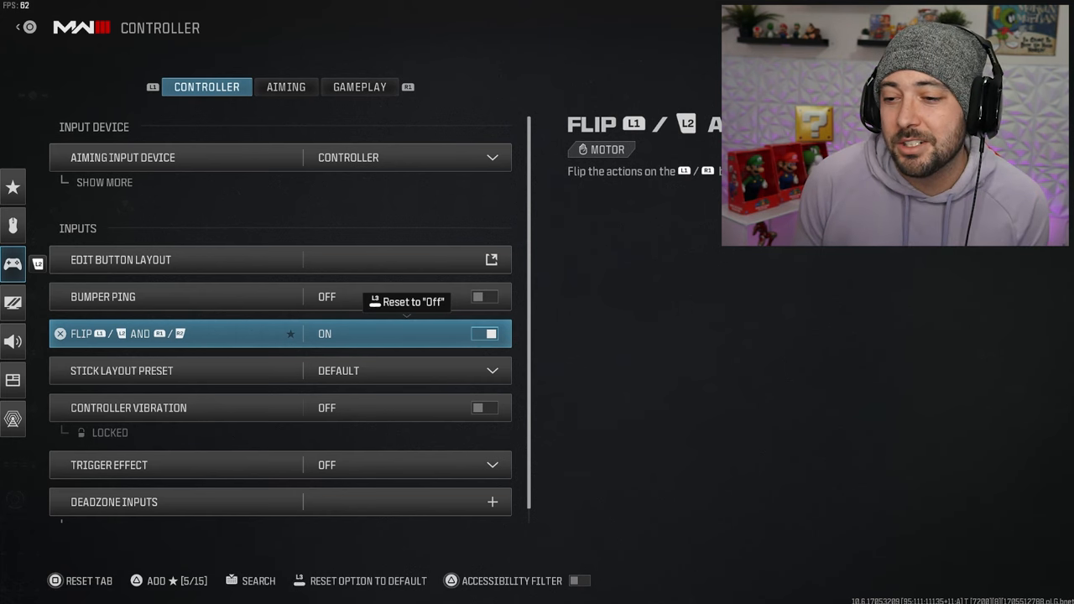
pyautogui.click(121, 372)
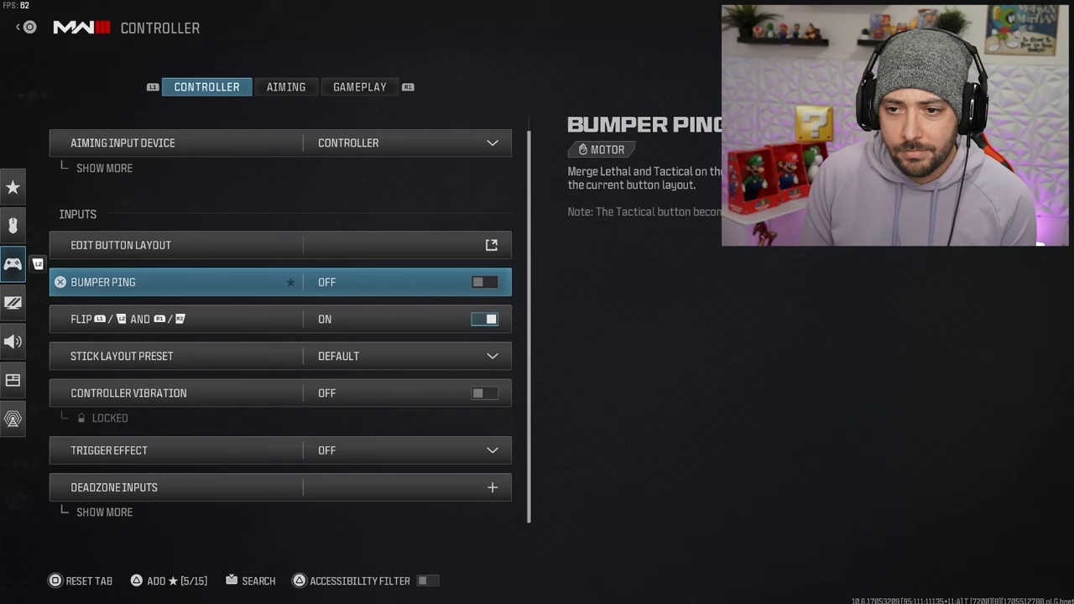
pyautogui.click(286, 88)
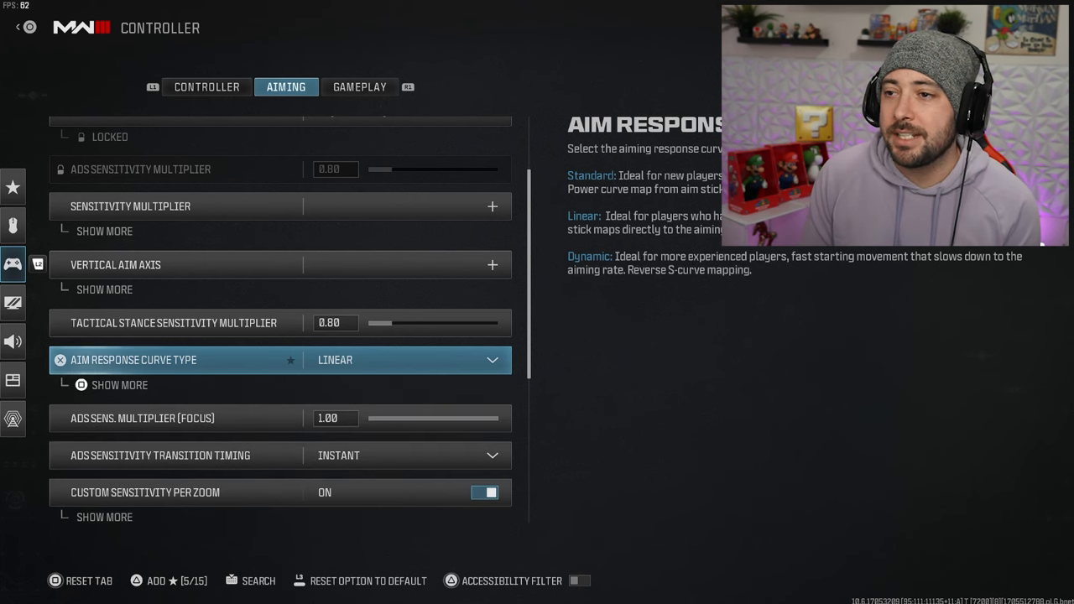
# Reveal the Aiming options: Linear response curve, Instant ADS transition, custom sensitivity per zoom on.
pyautogui.scroll(-3)
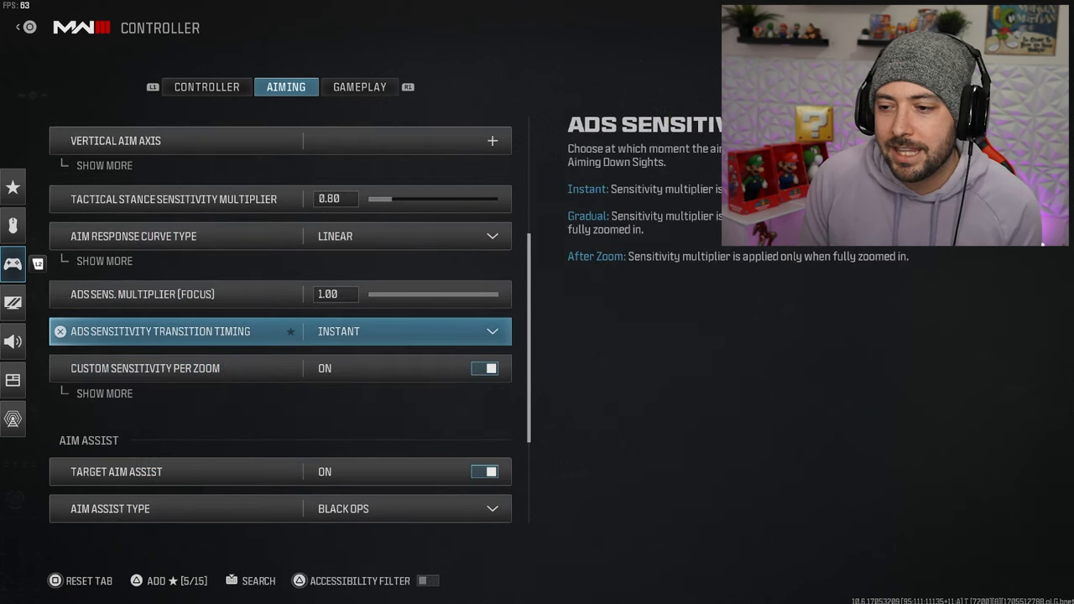
# Review per-zoom ADS multipliers: low zoom 0.90, 2x–5x 0.85, 6x–9x 0.80, high zoom 0.75.
pyautogui.press('Up')
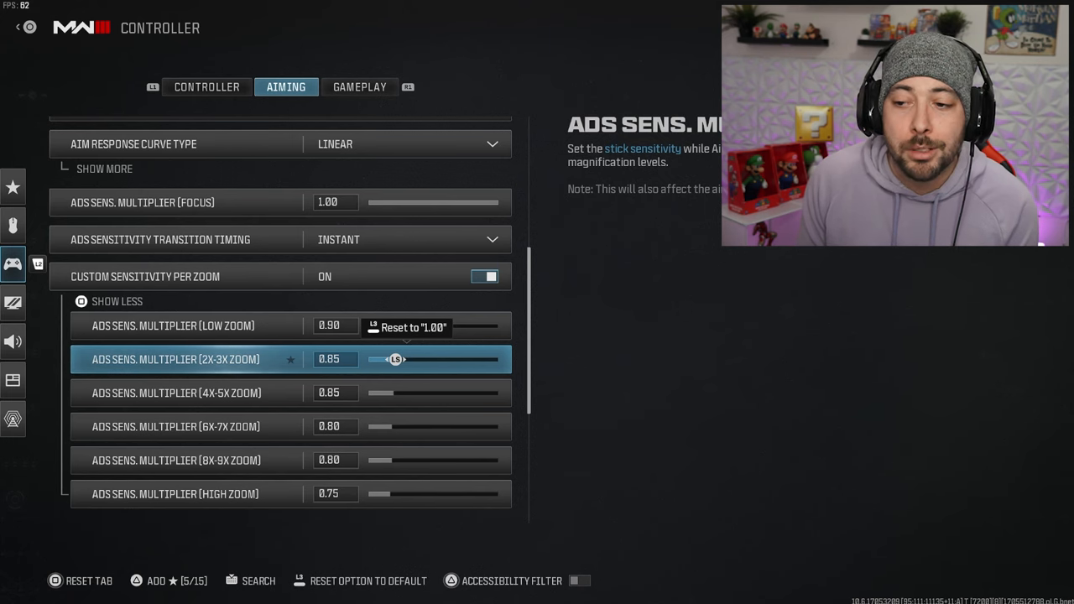
pyautogui.press('down')
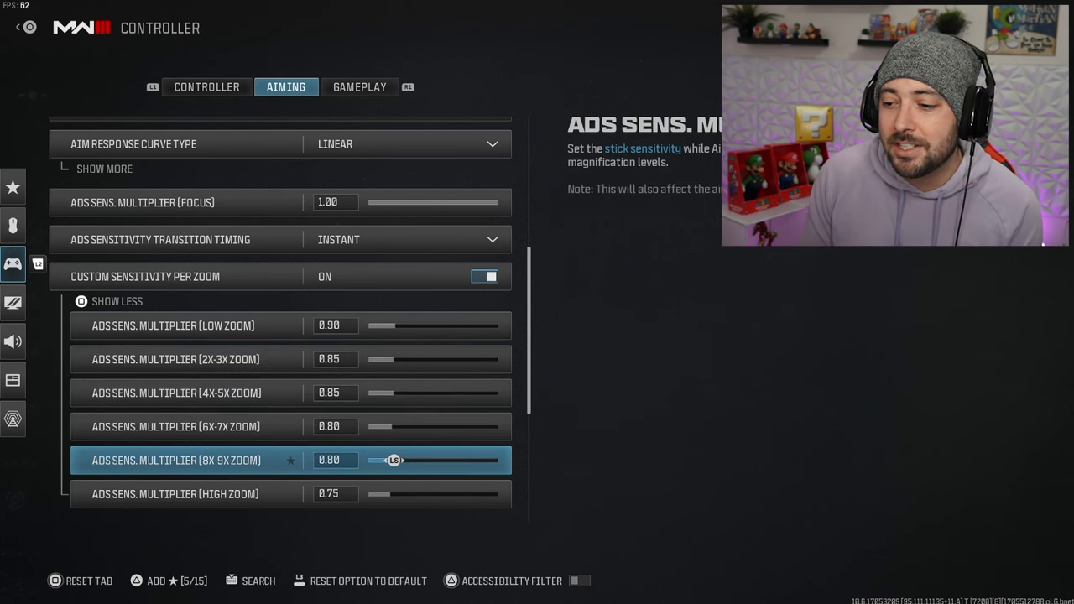
pyautogui.press('up')
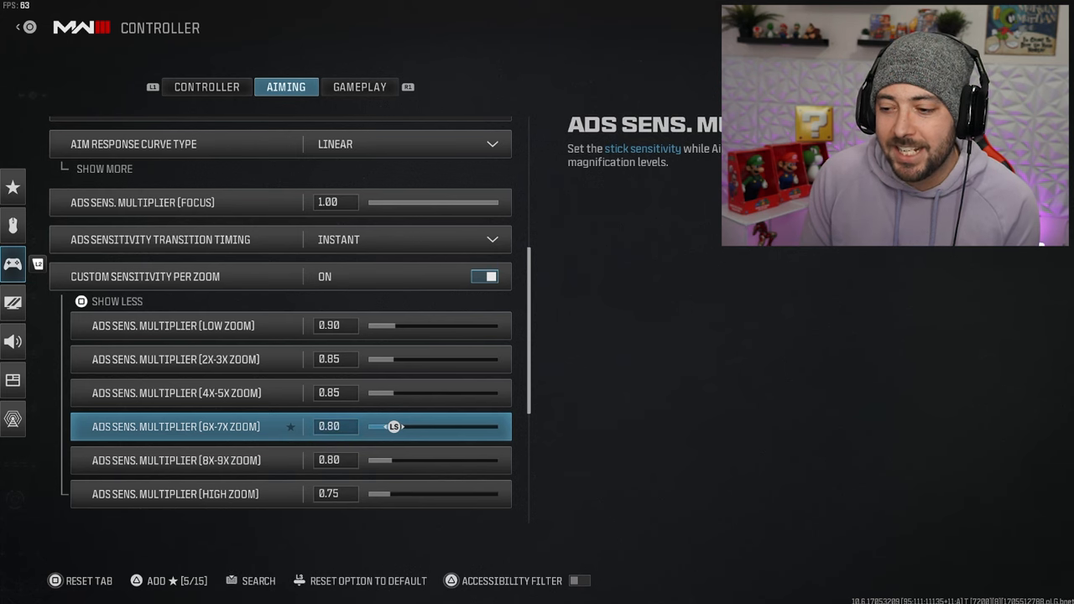
pyautogui.press('down')
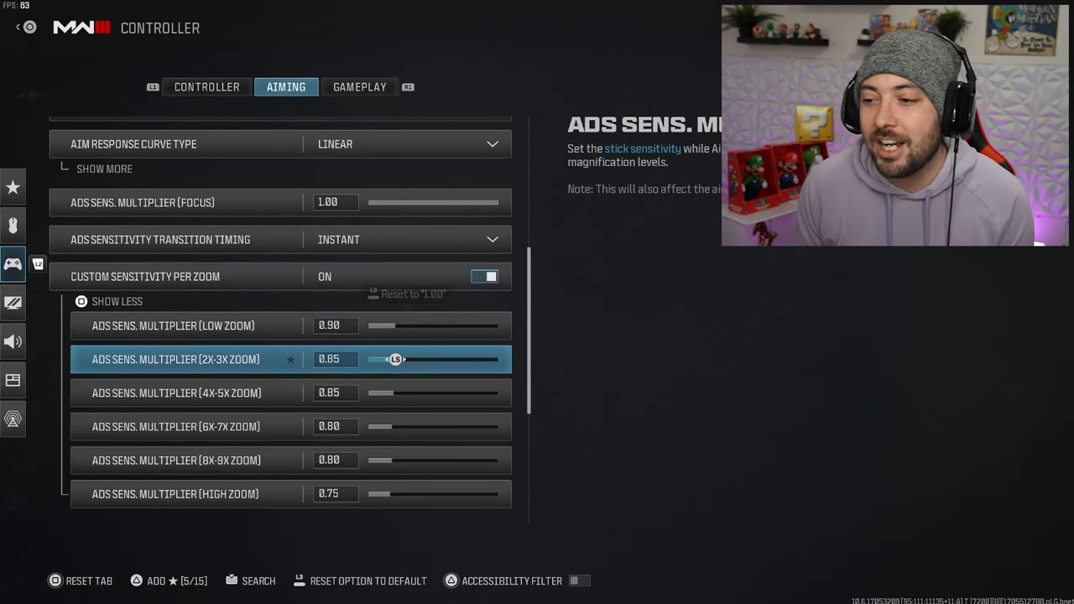
# Show aim assist on with Black Ops type and motion sensor behavior Off.
pyautogui.scroll(-3)
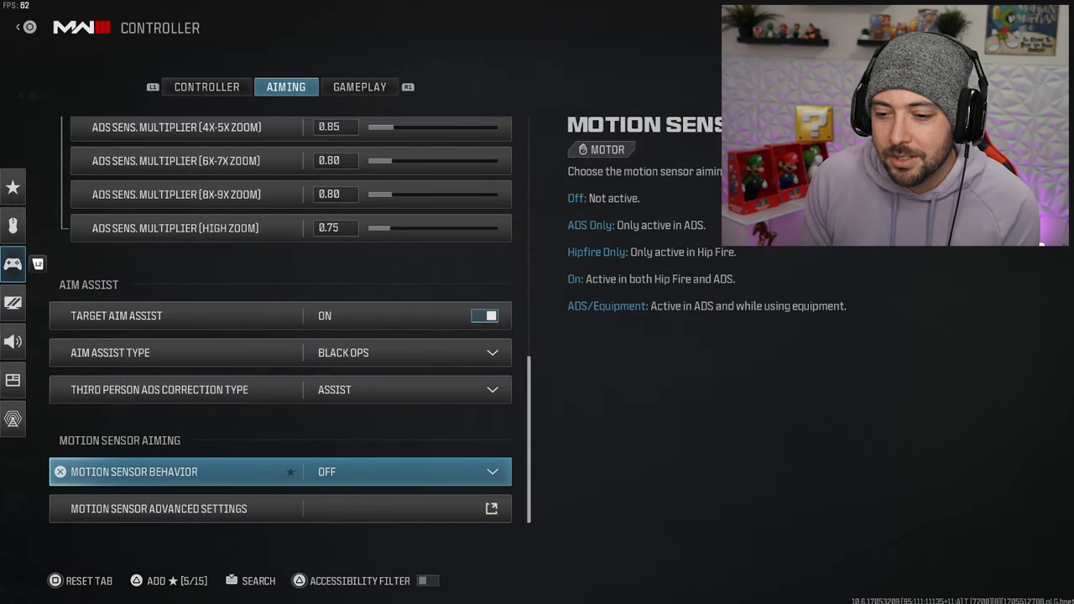
# Set the button layout preset to Stick and Move Flipped and return to the Controller page.
pyautogui.click(359, 87)
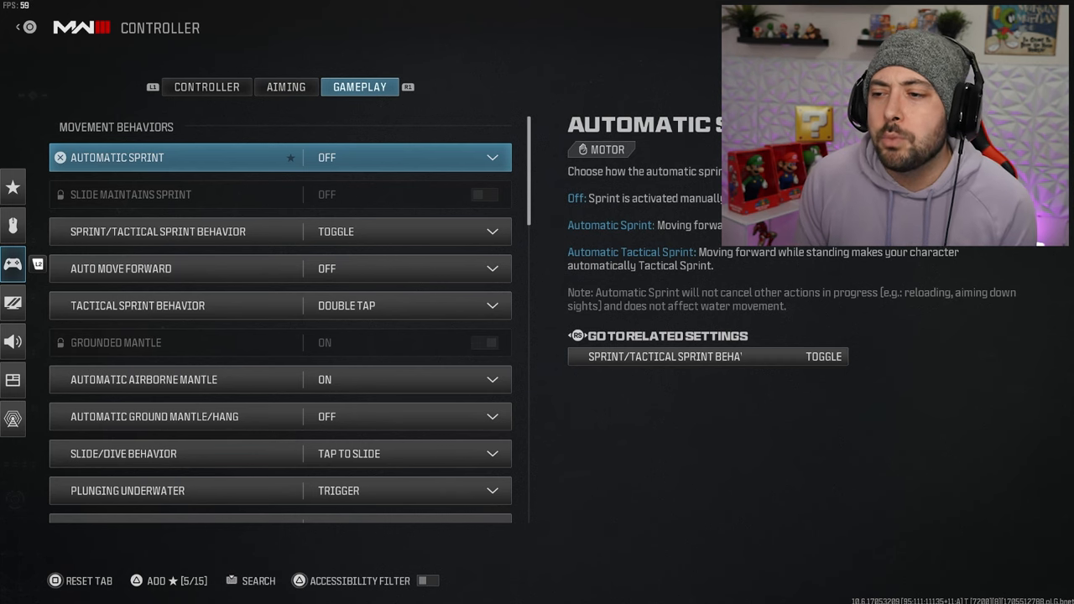
pyautogui.click(206, 87)
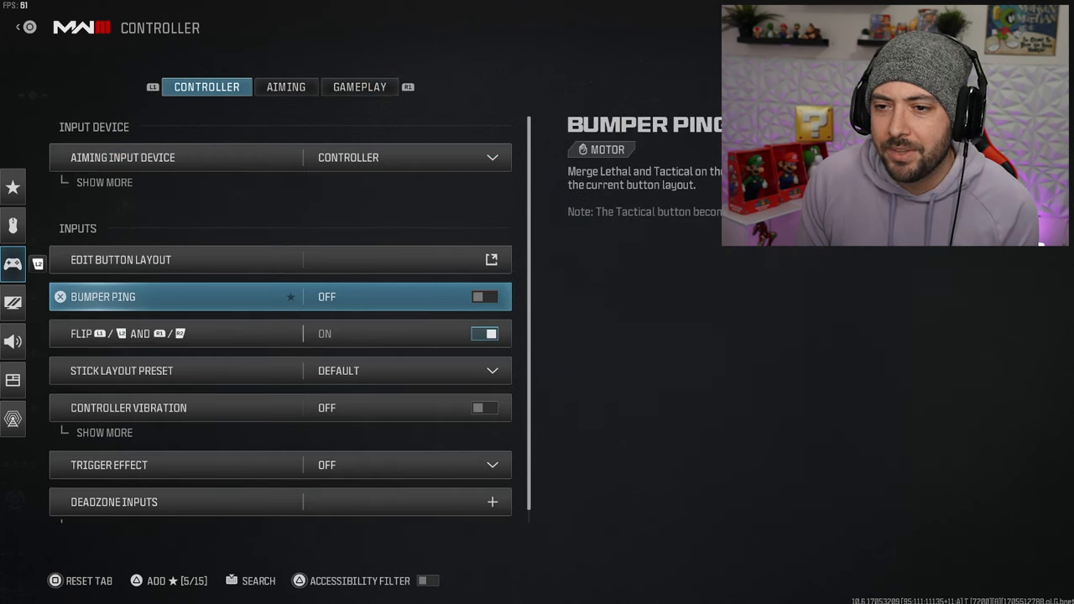
pyautogui.click(121, 259)
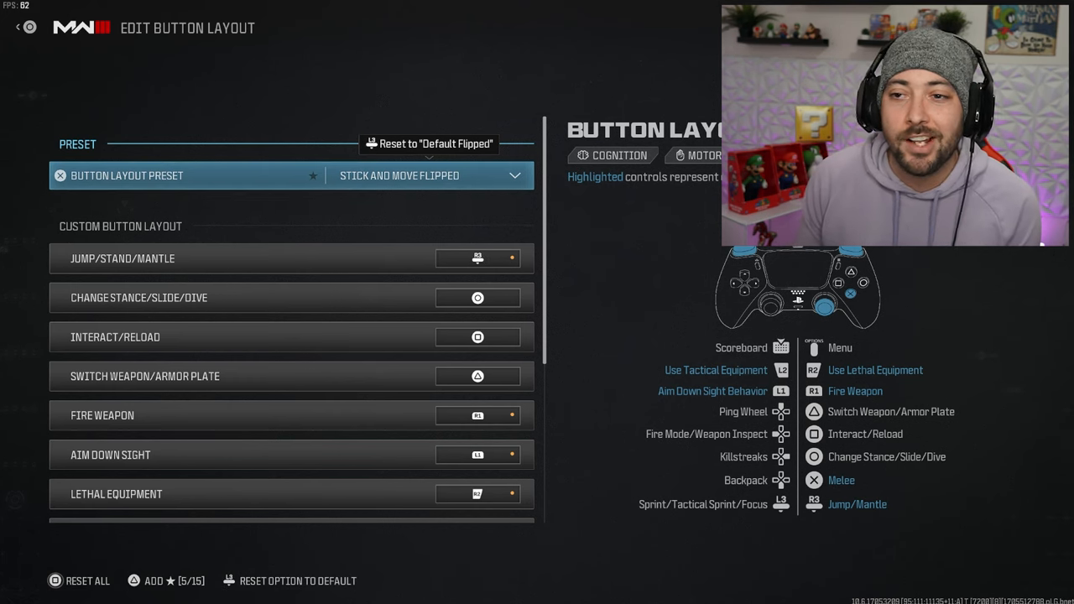
pyautogui.click(14, 27)
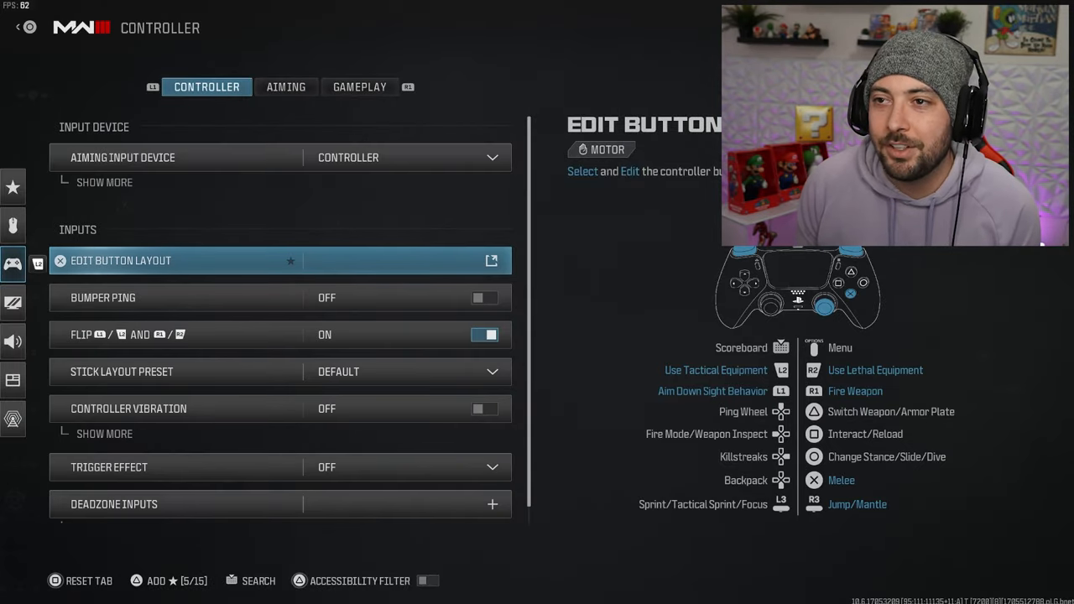
# Review Gameplay movement, combat and vehicle behaviors, reaching the Audio settings with Headphone Bass Boost mix.
pyautogui.click(359, 87)
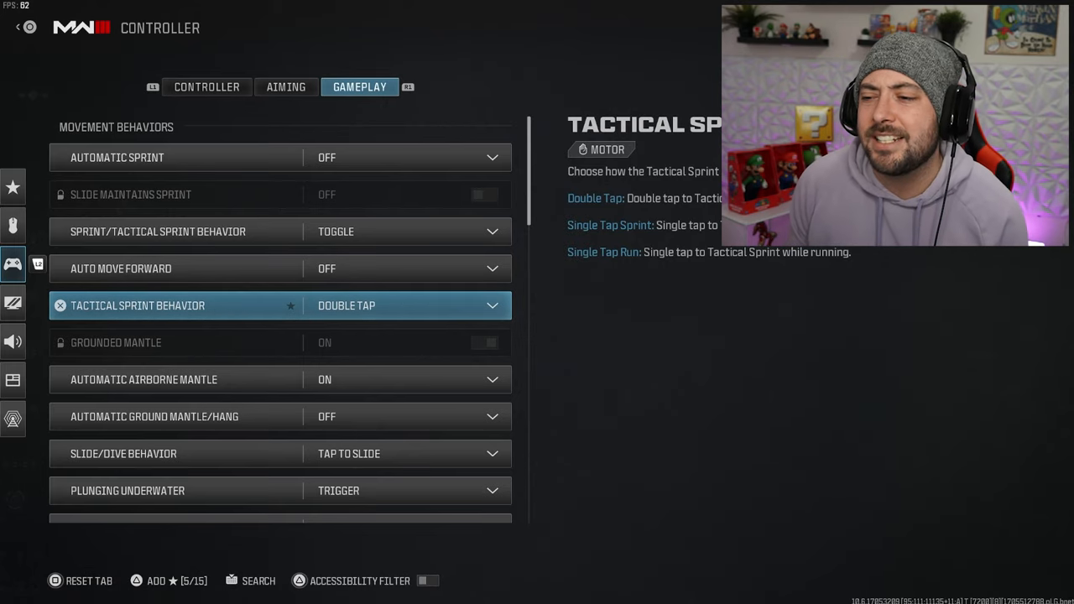
pyautogui.scroll(-3)
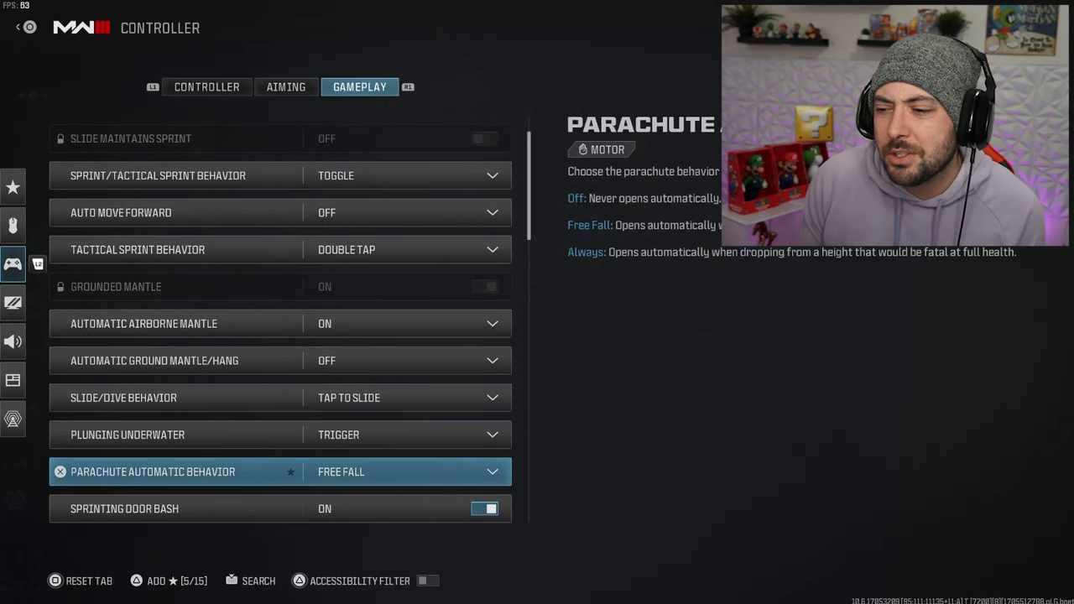
pyautogui.scroll(-3)
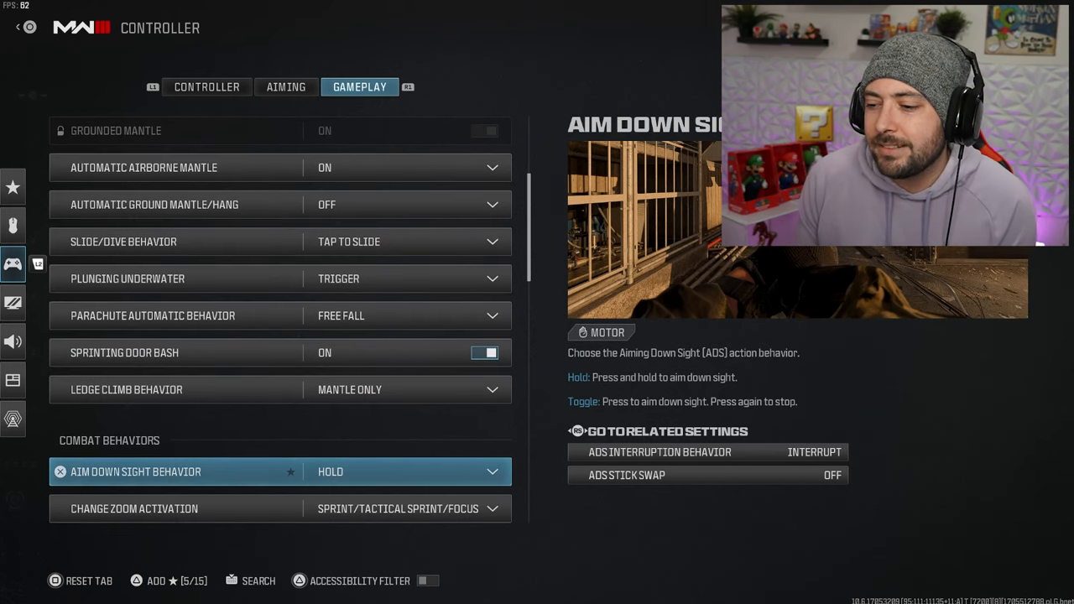
pyautogui.scroll(-3)
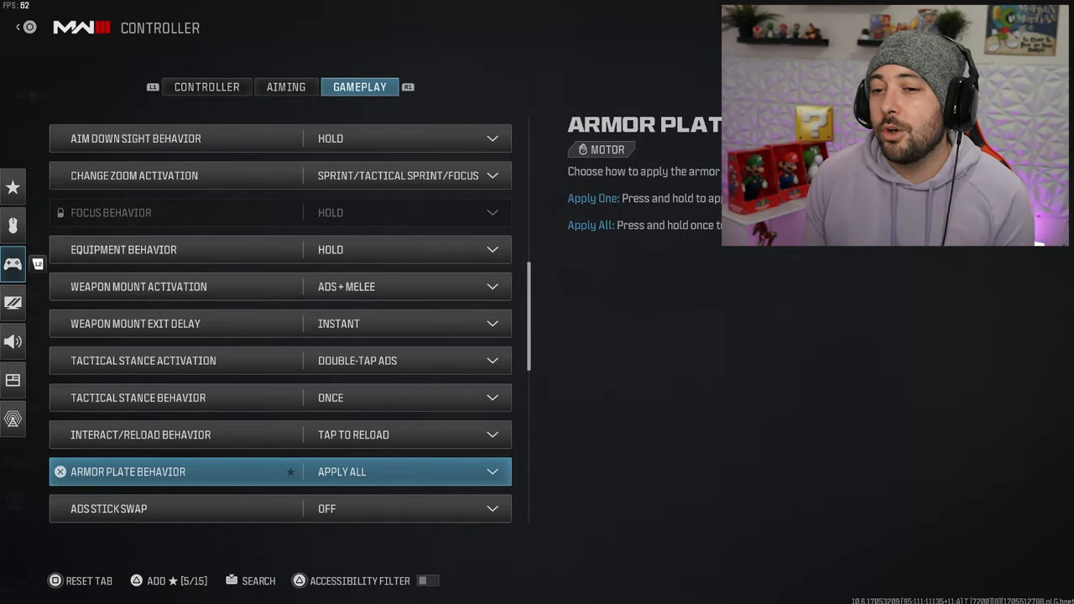
pyautogui.scroll(-3)
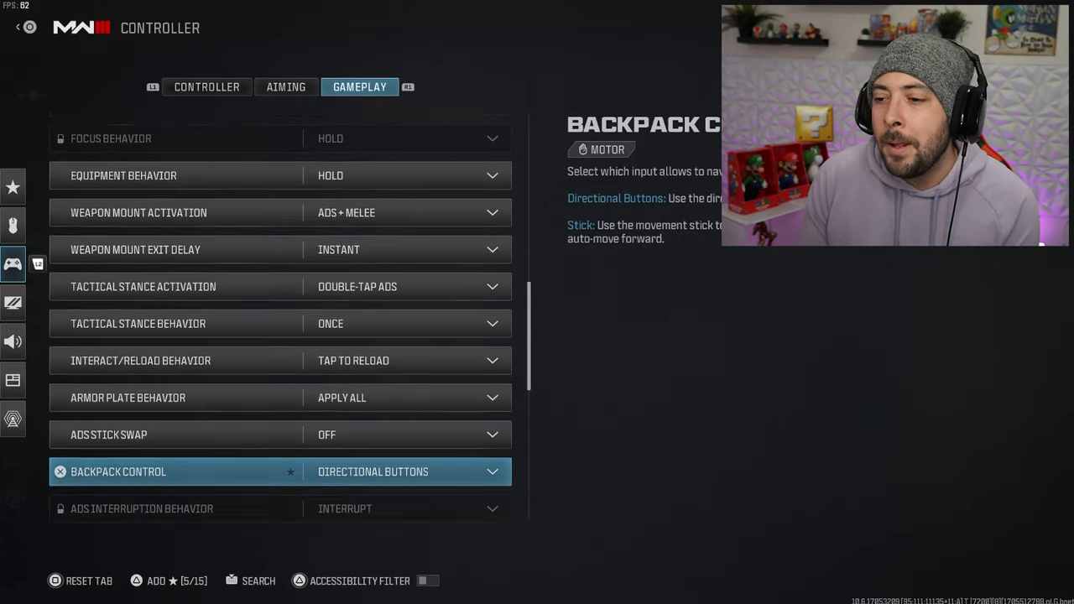
pyautogui.scroll(-3)
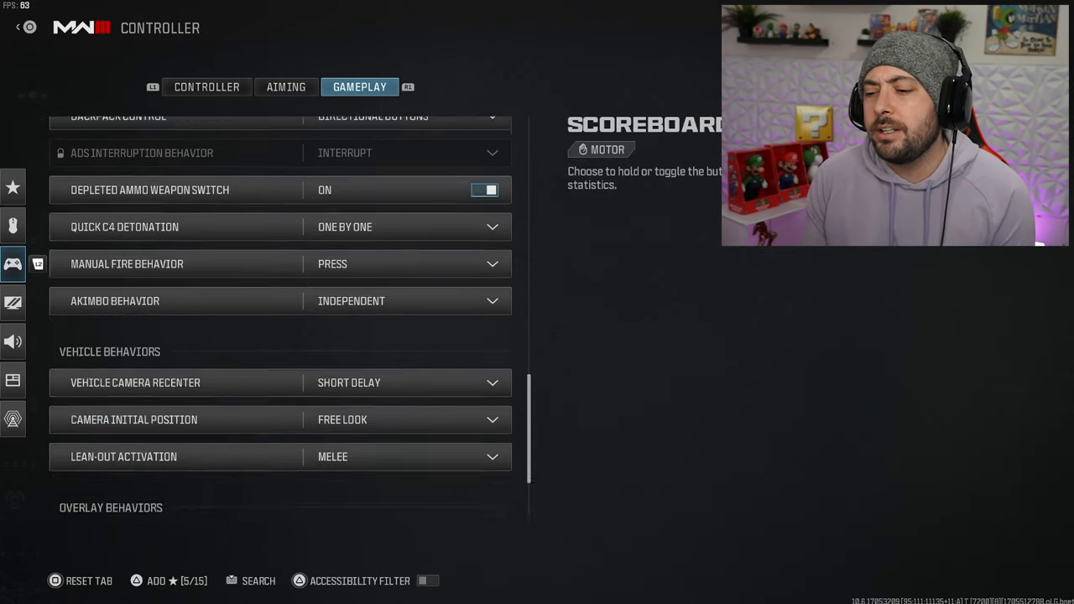
pyautogui.scroll(-3)
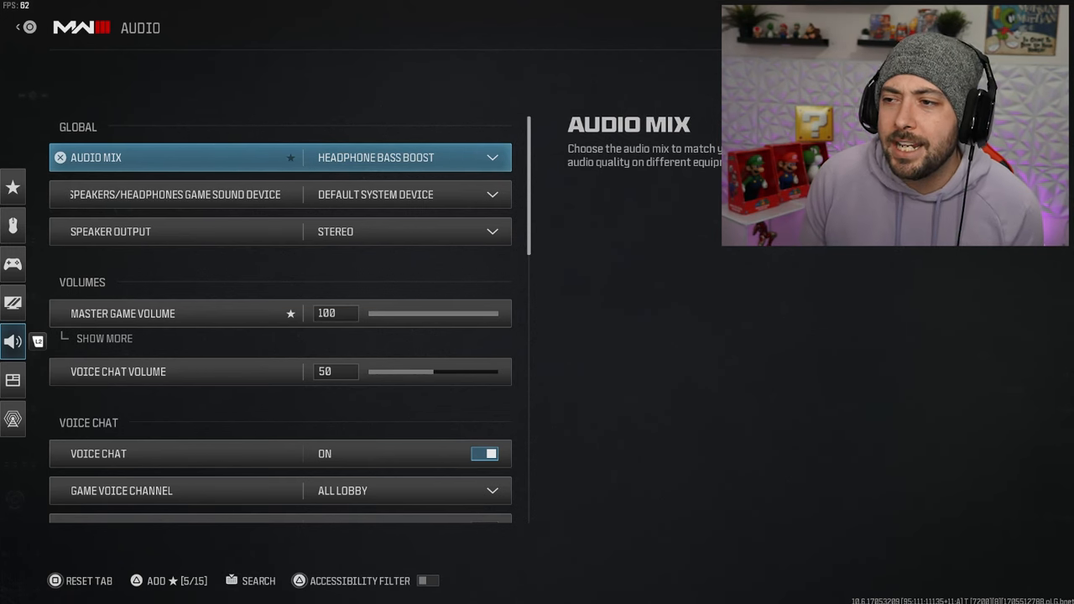
# Select Headphone Bass Boost as the audio mix from the Audio Mix choices.
pyautogui.click(410, 158)
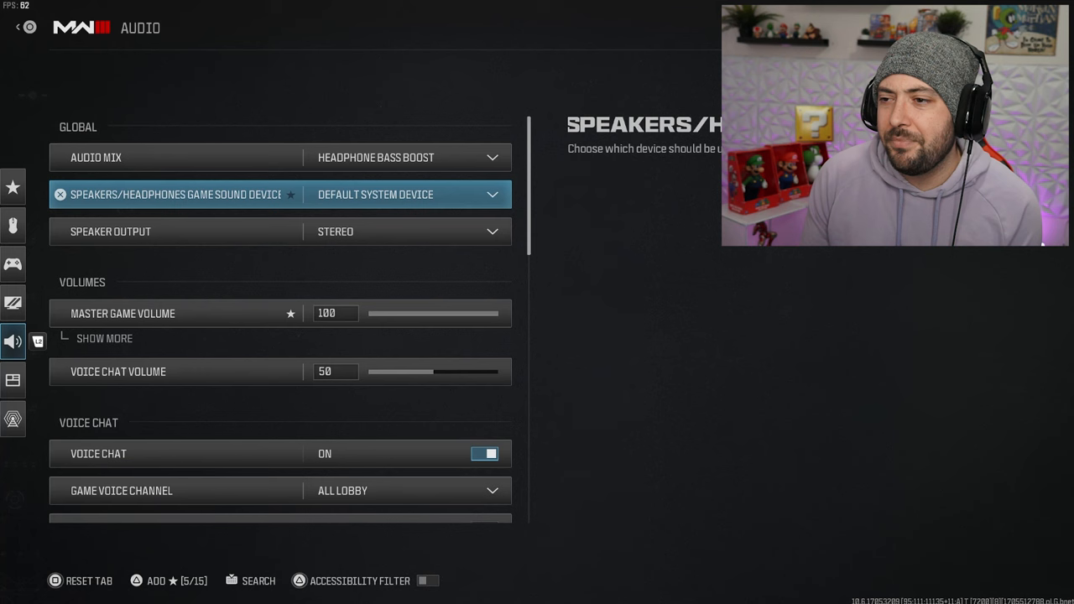
pyautogui.click(408, 158)
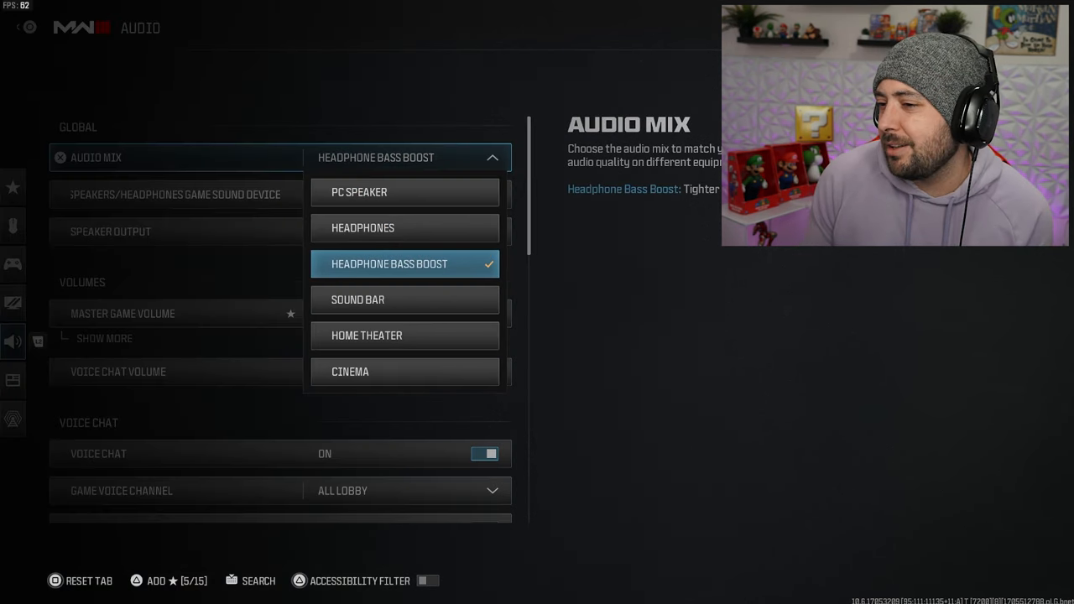
pyautogui.click(390, 263)
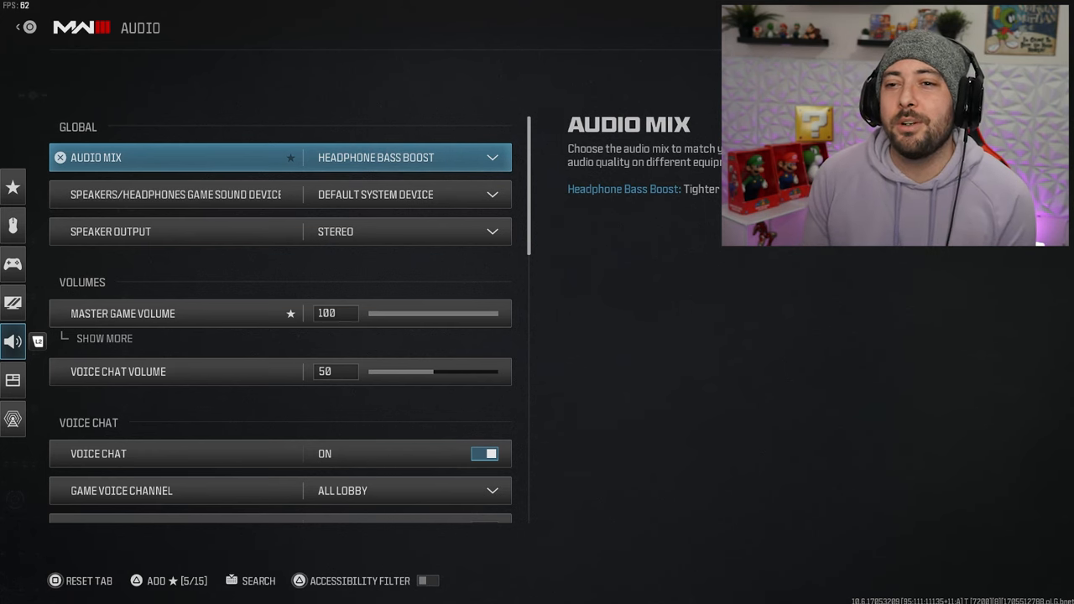
pyautogui.click(407, 158)
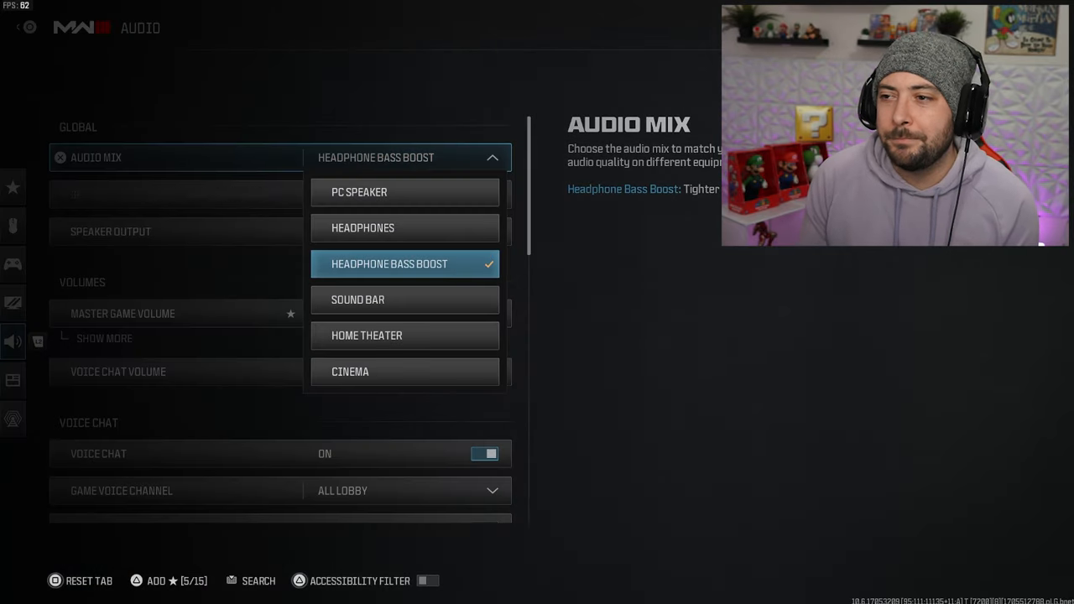
pyautogui.click(389, 264)
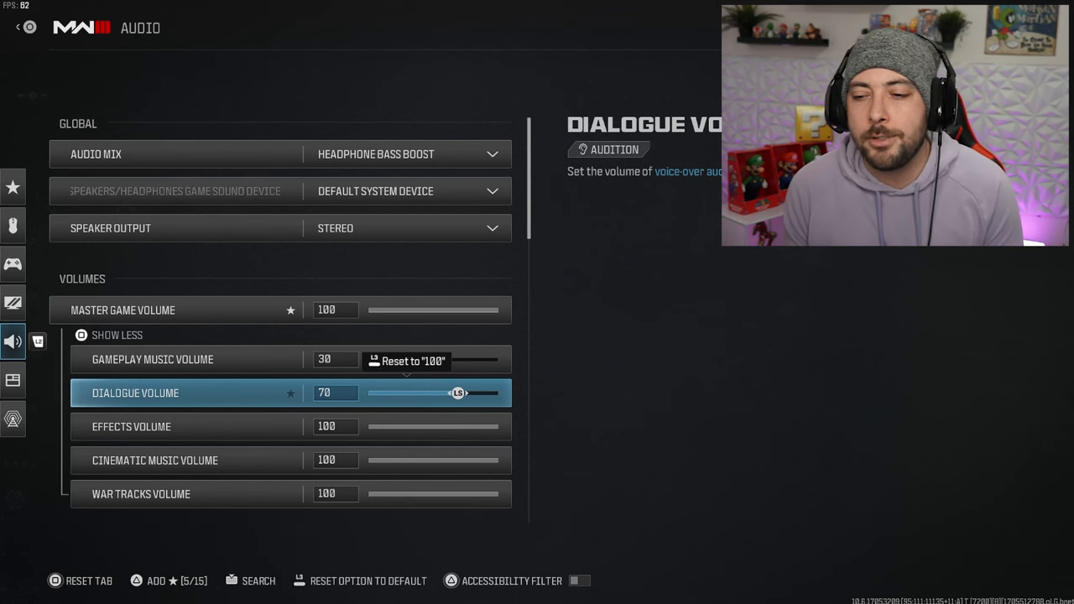
pyautogui.press('down')
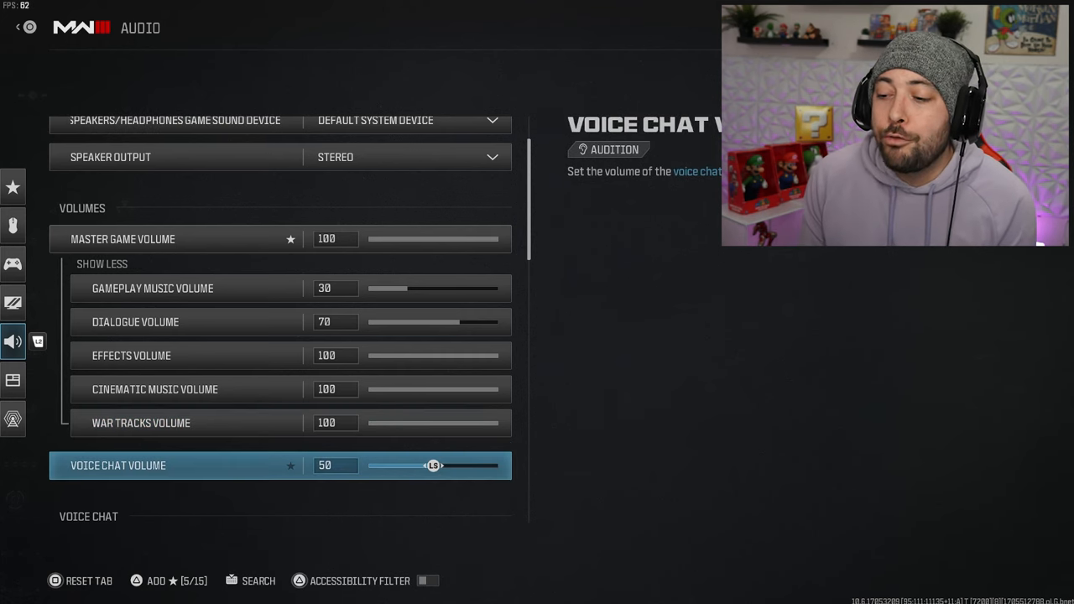
pyautogui.scroll(-3)
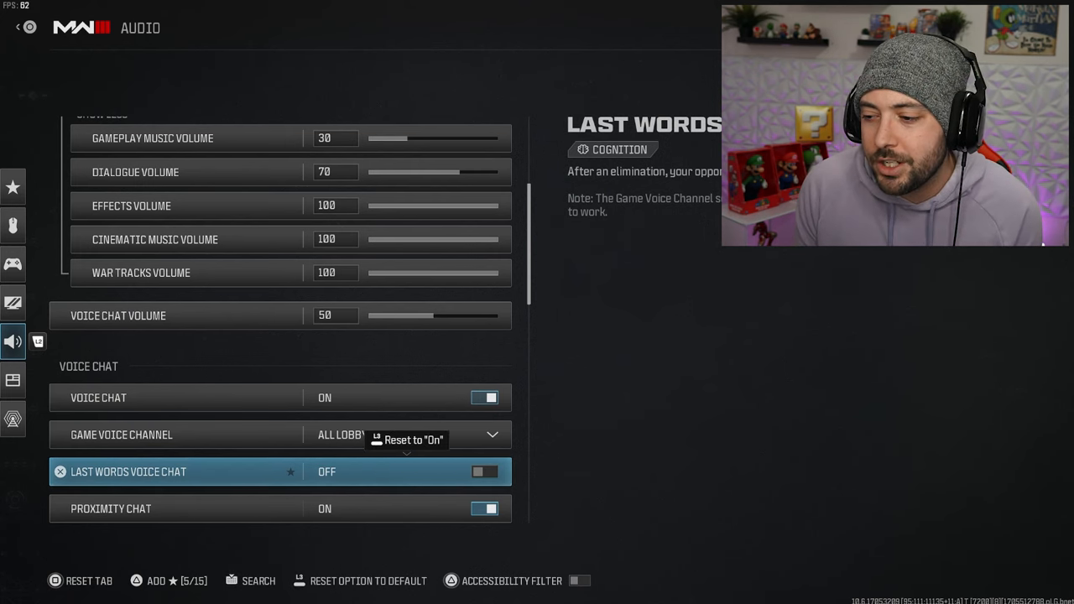
# Turn Last Words voice chat on and move down to the microphone settings.
pyautogui.click(484, 471)
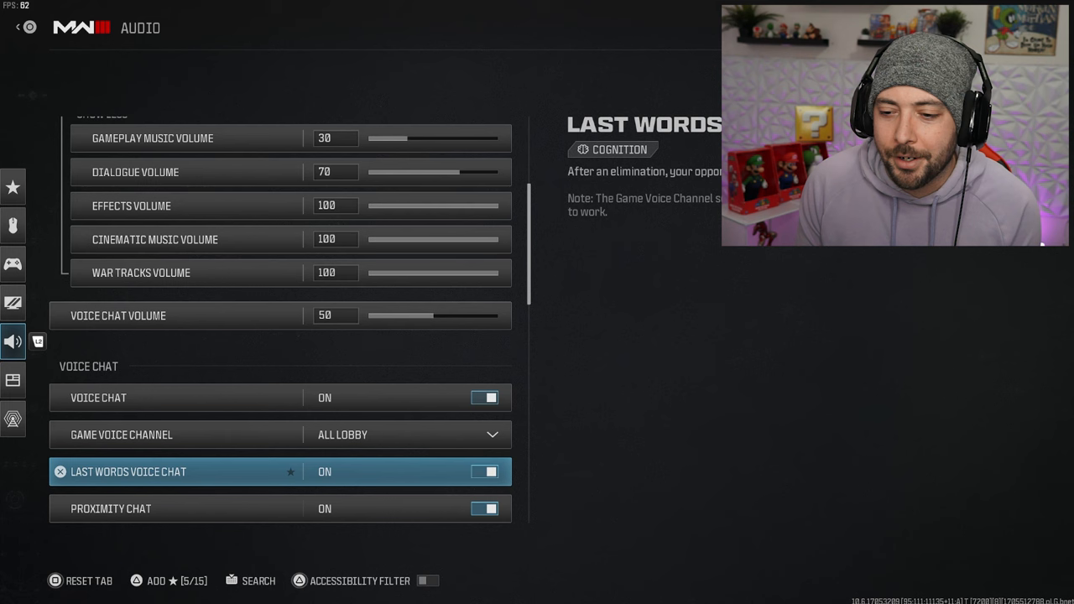
pyautogui.scroll(-3)
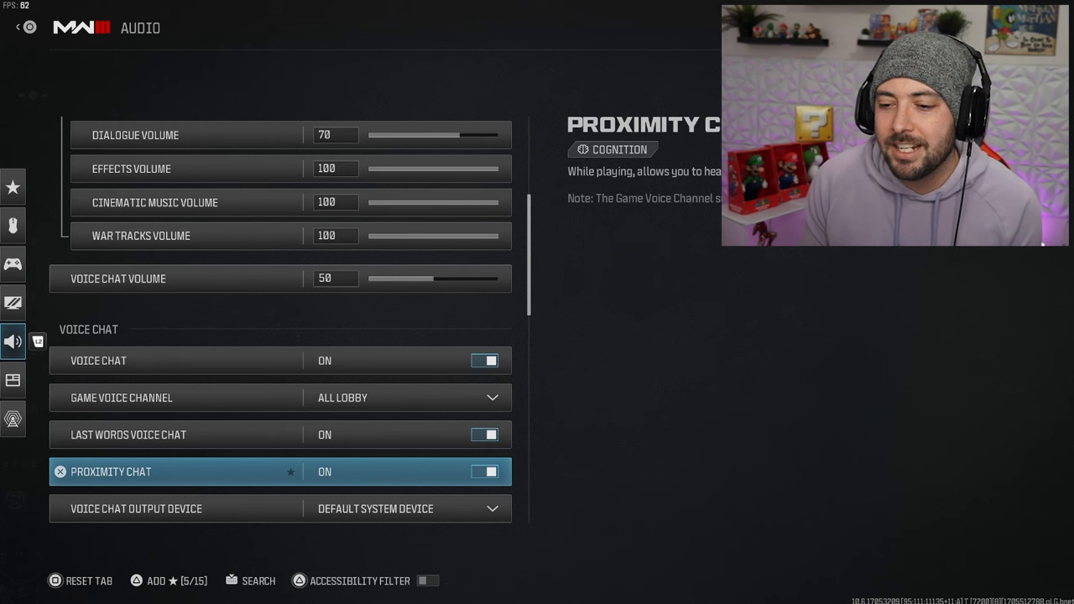
pyautogui.scroll(-3)
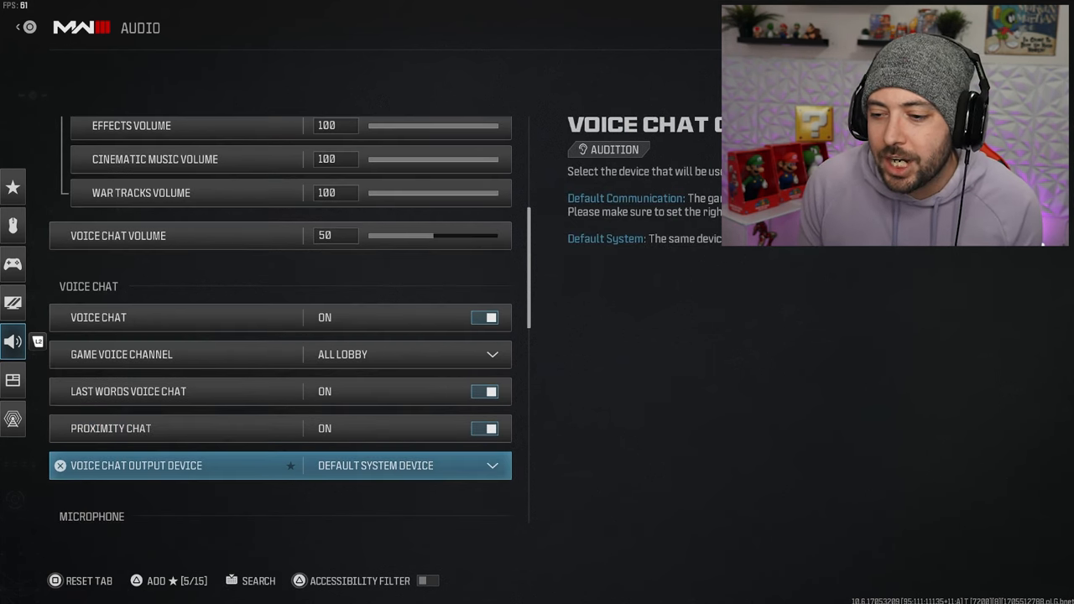
pyautogui.scroll(-3)
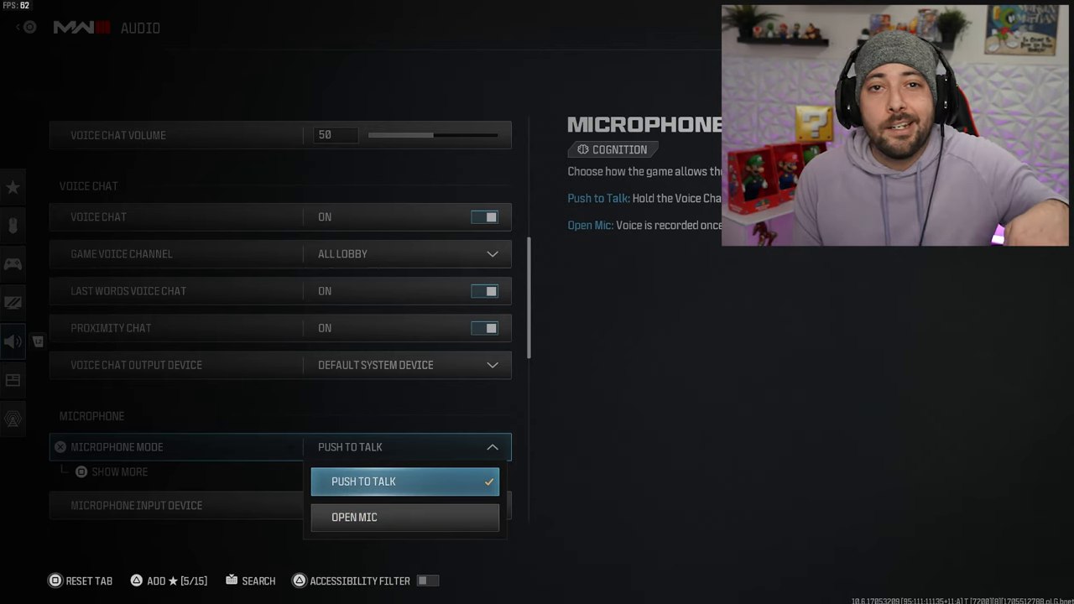
# Keep Push to Talk as the microphone mode and continue to the functionality section.
pyautogui.click(363, 480)
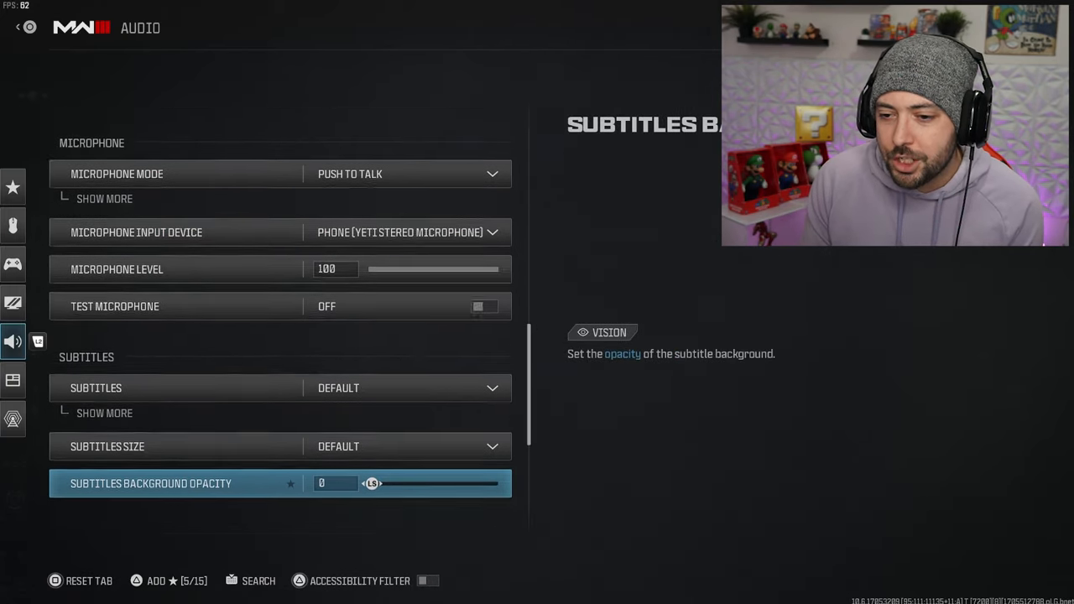
pyautogui.scroll(-3)
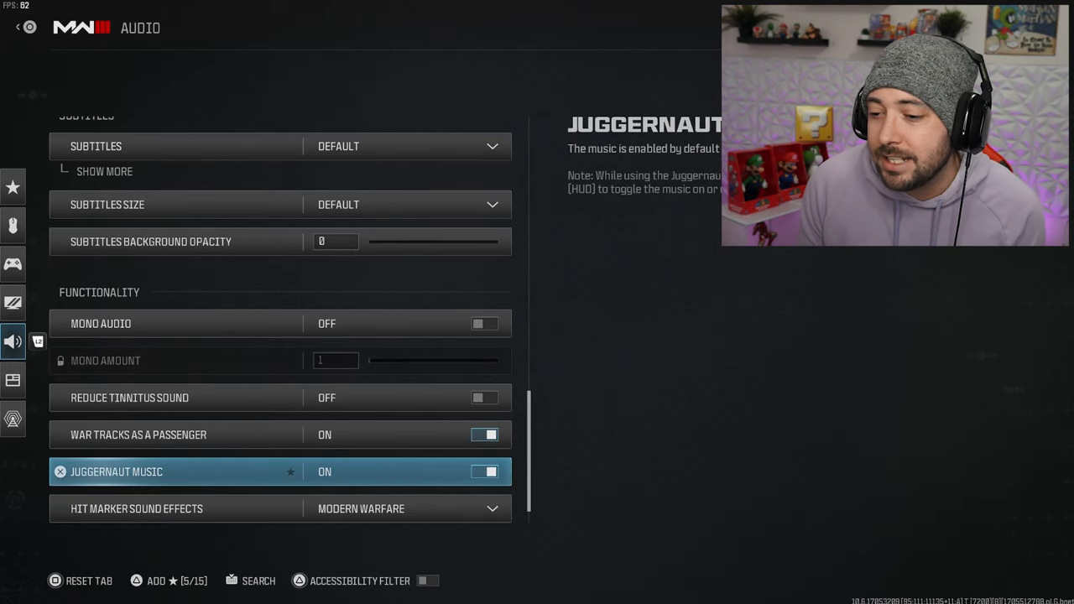
pyautogui.scroll(-3)
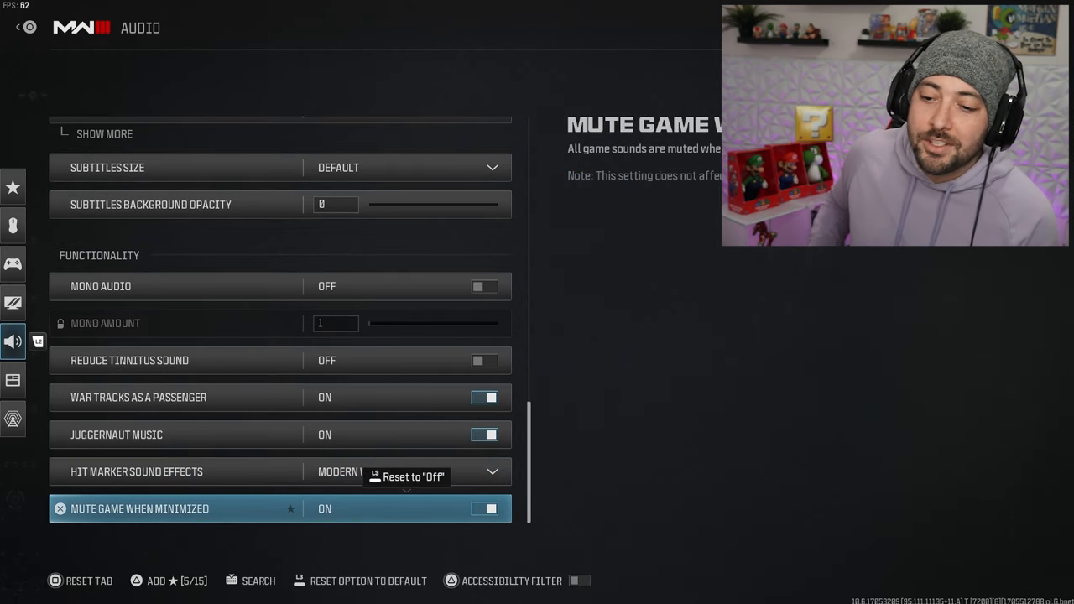